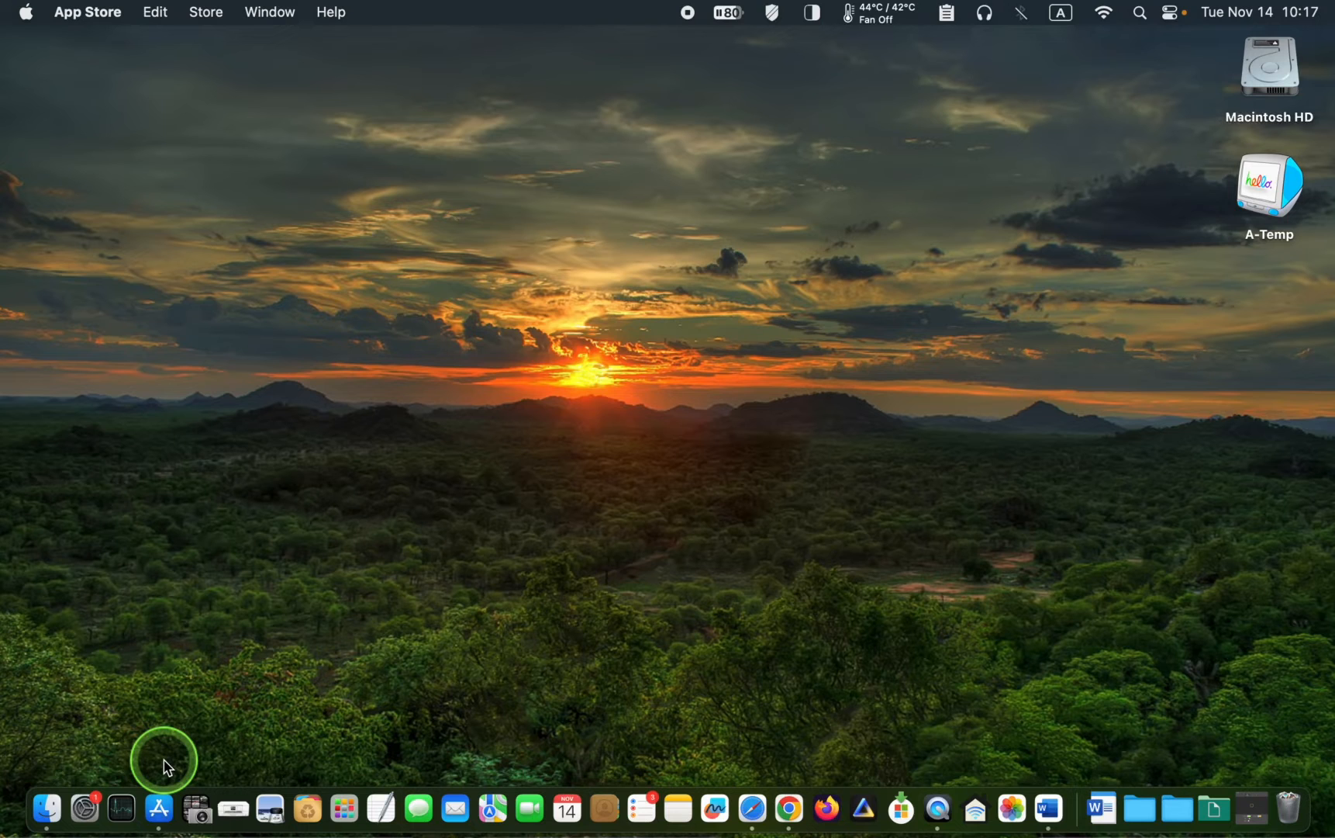
# - Launch App Store and search for Aiko to show the Aiko speech-to-text app
pyautogui.click(160, 808)
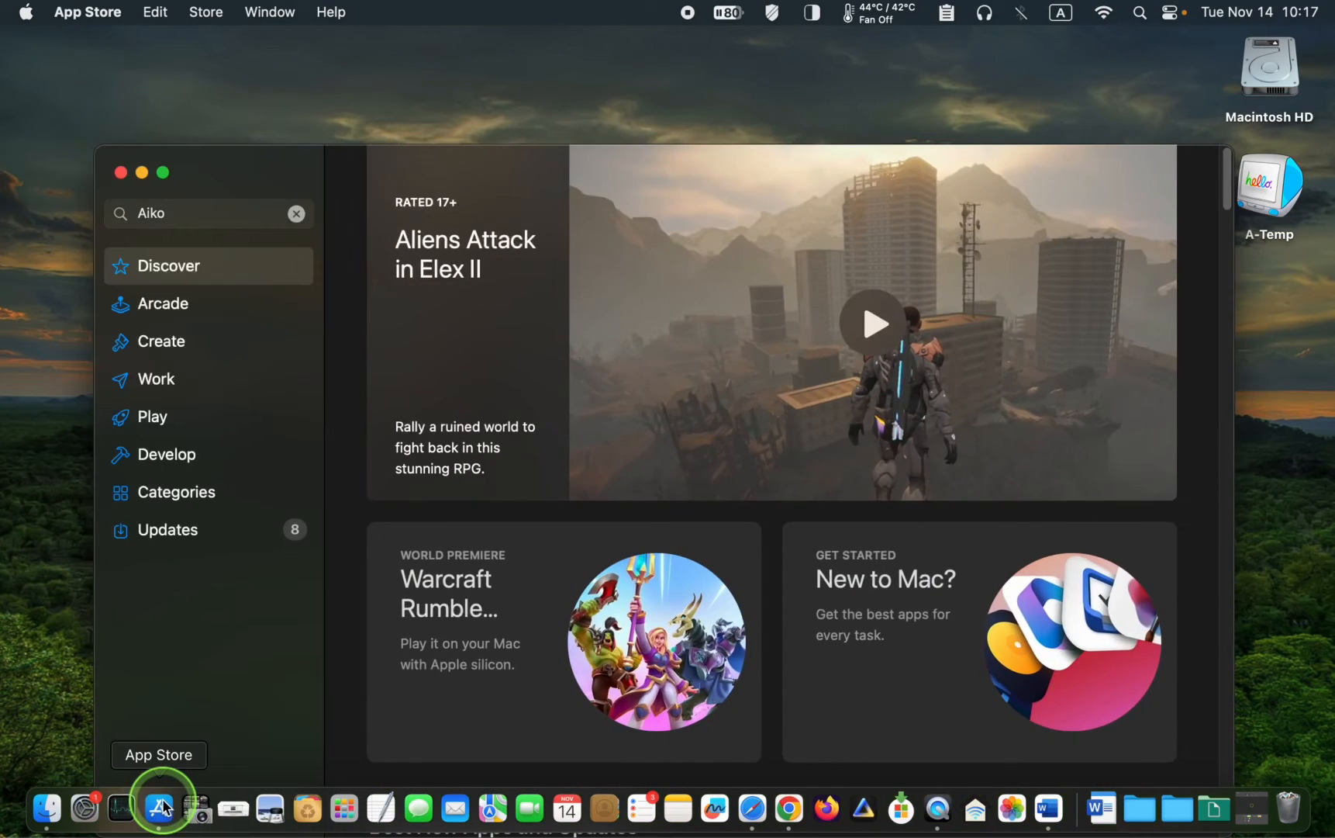
pyautogui.click(875, 324)
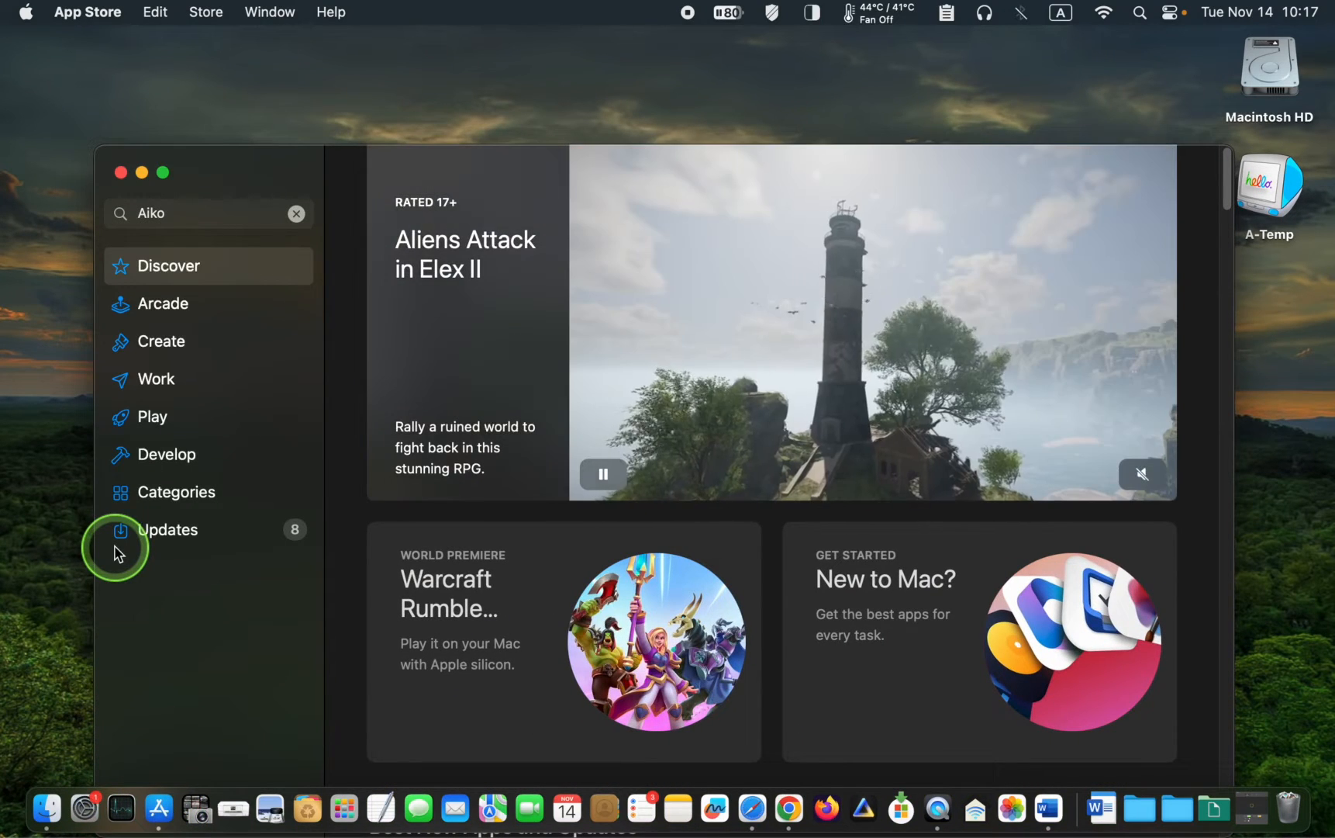
pyautogui.moveTo(116, 434)
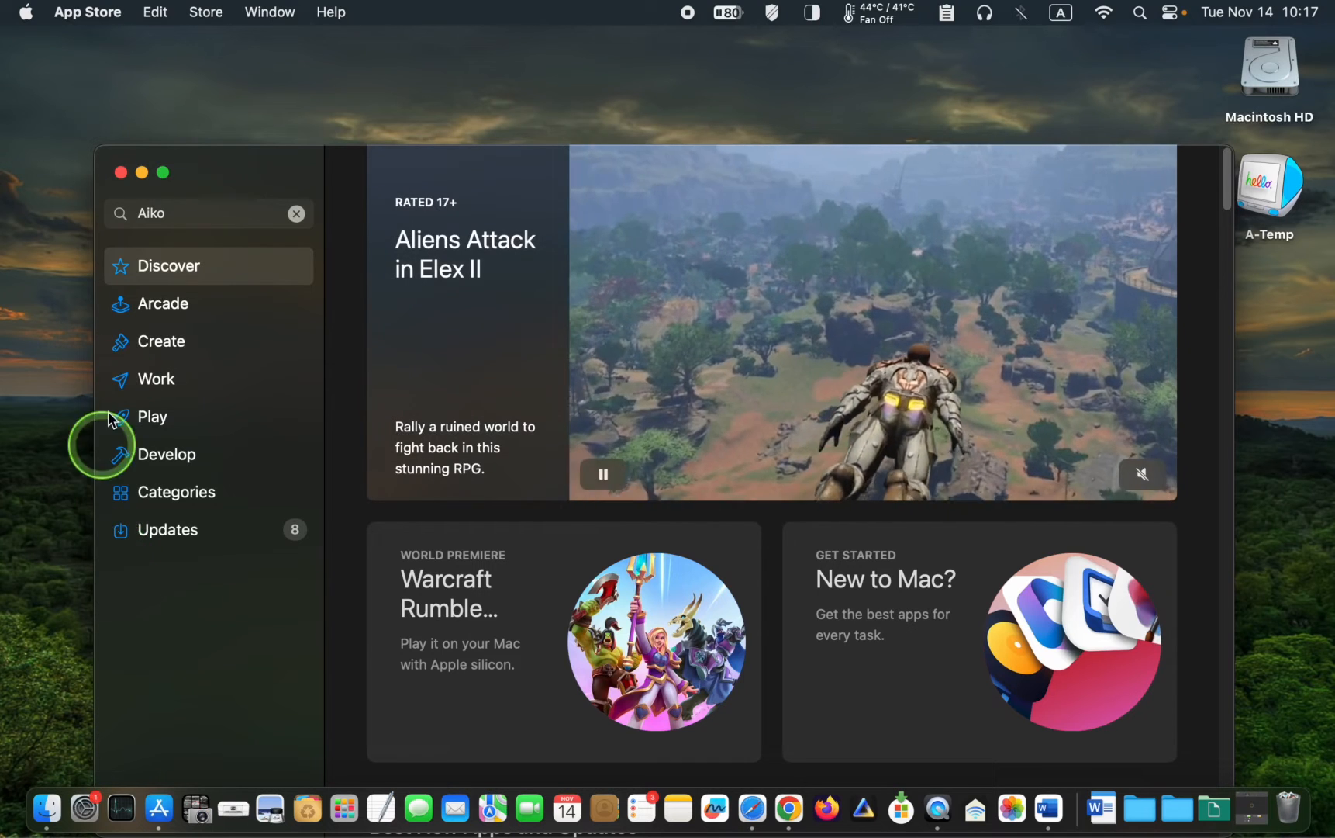
pyautogui.press('Return')
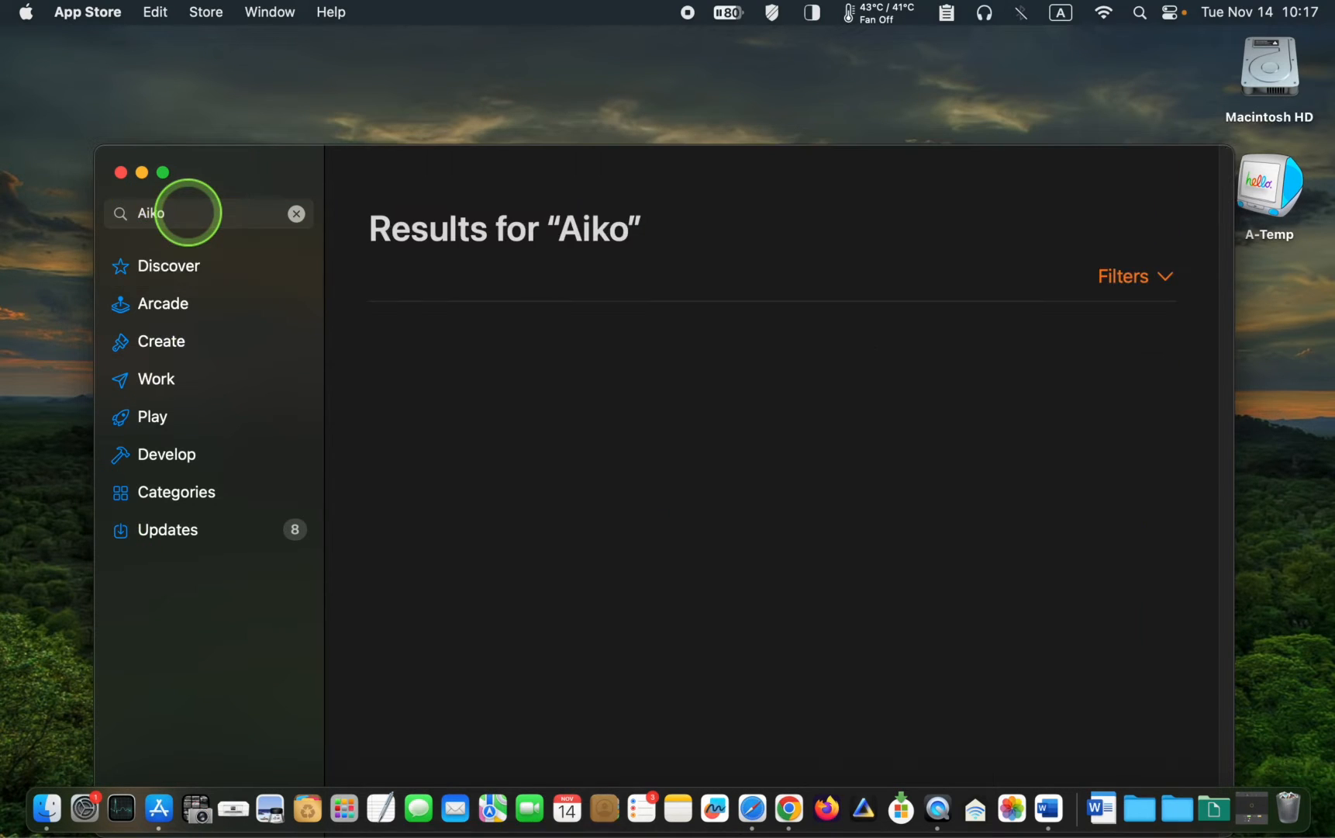
pyautogui.press('Return')
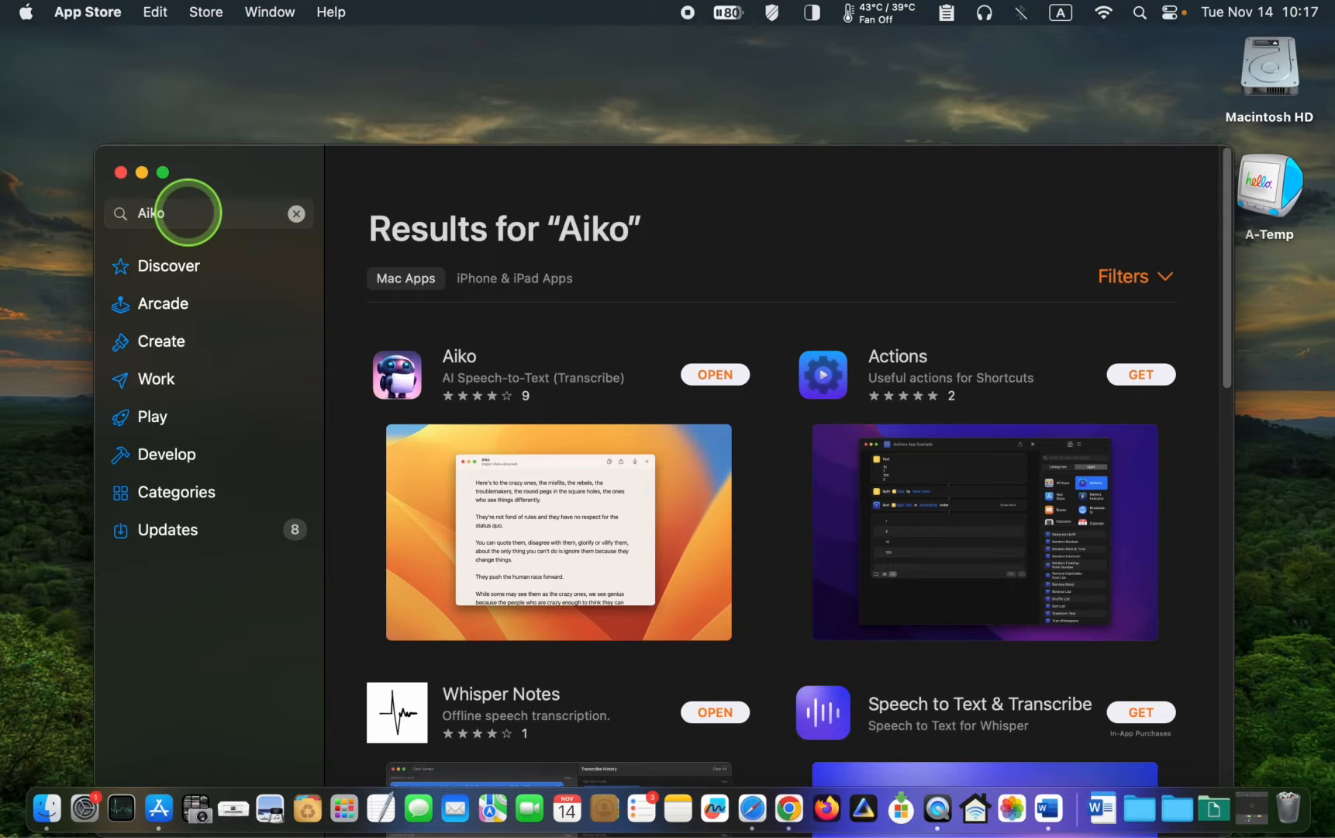
pyautogui.moveTo(576, 448)
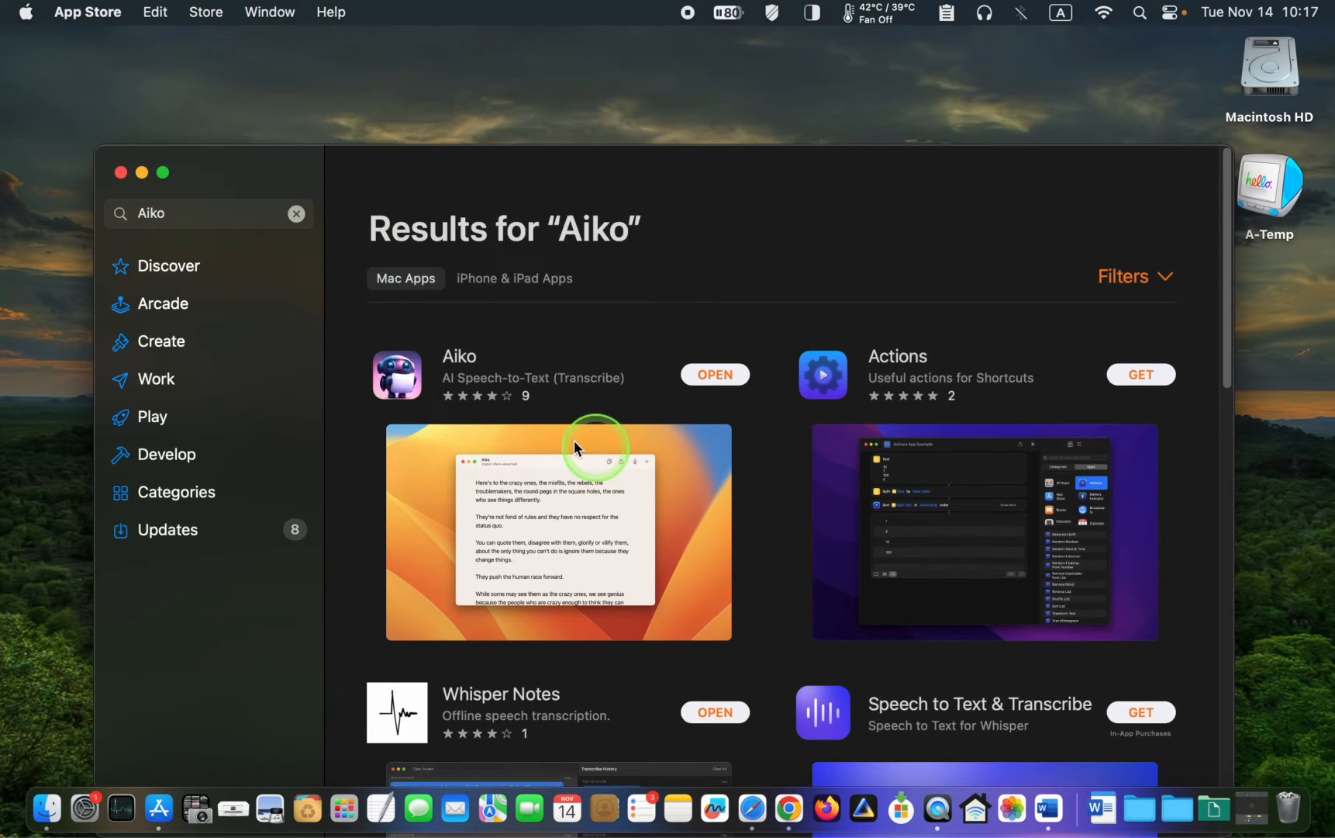
pyautogui.moveTo(690, 364)
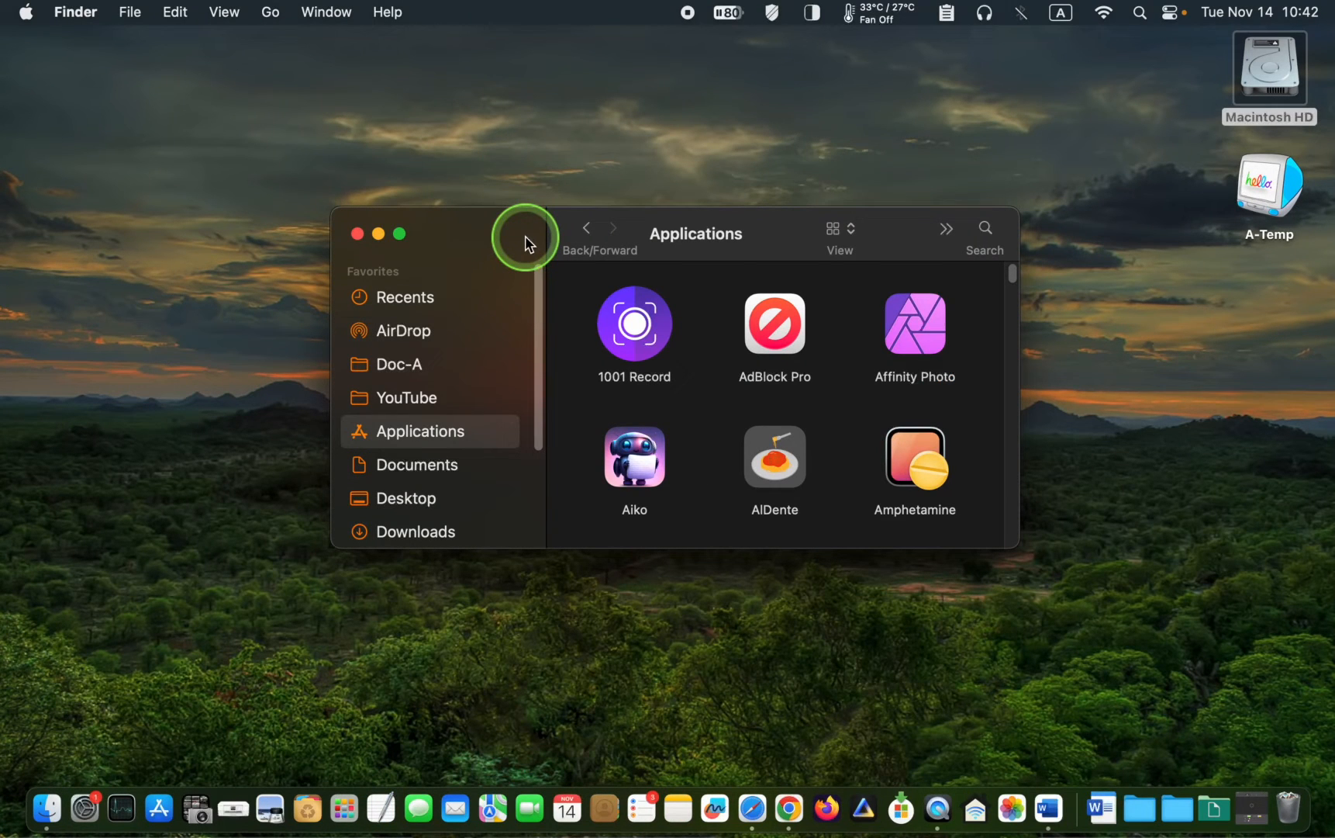
pyautogui.moveTo(612, 230)
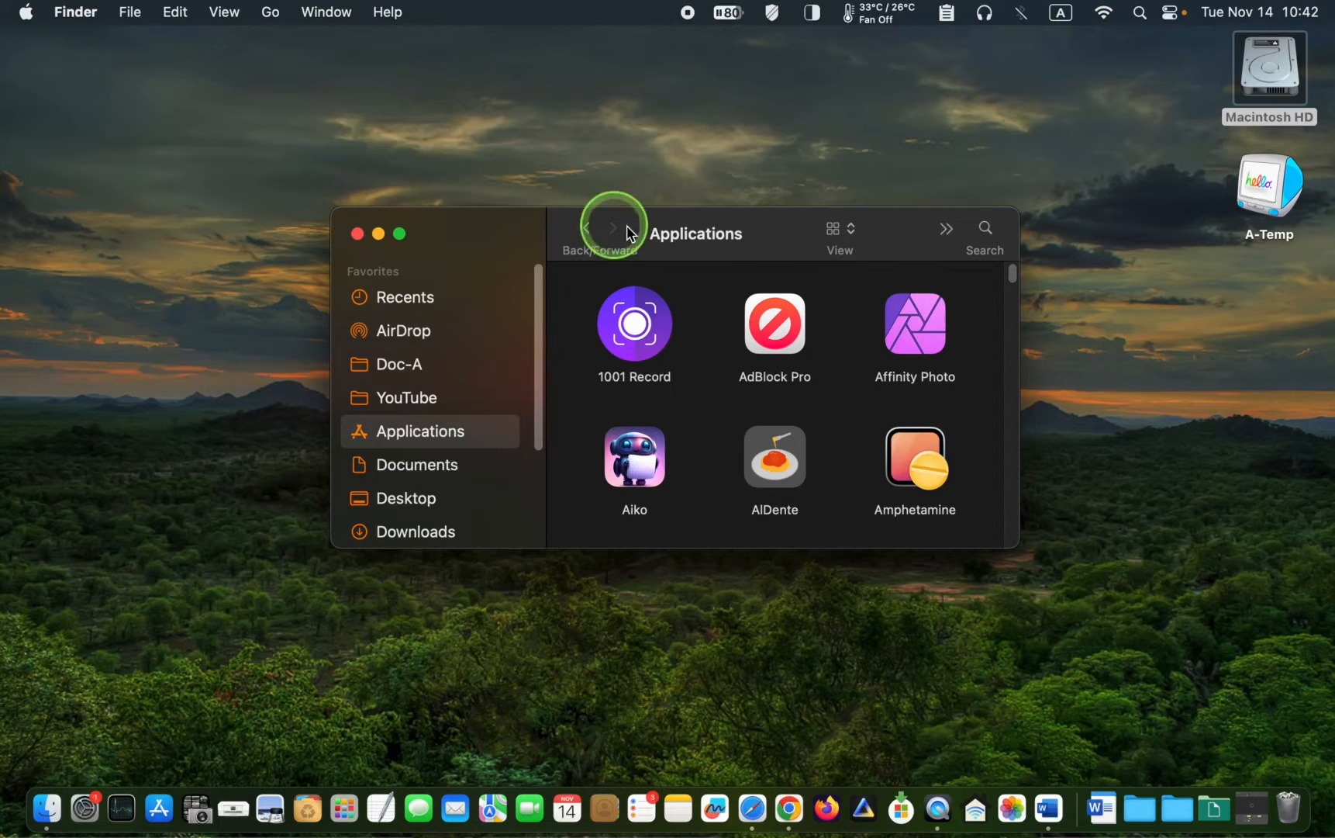
pyautogui.moveTo(435, 238)
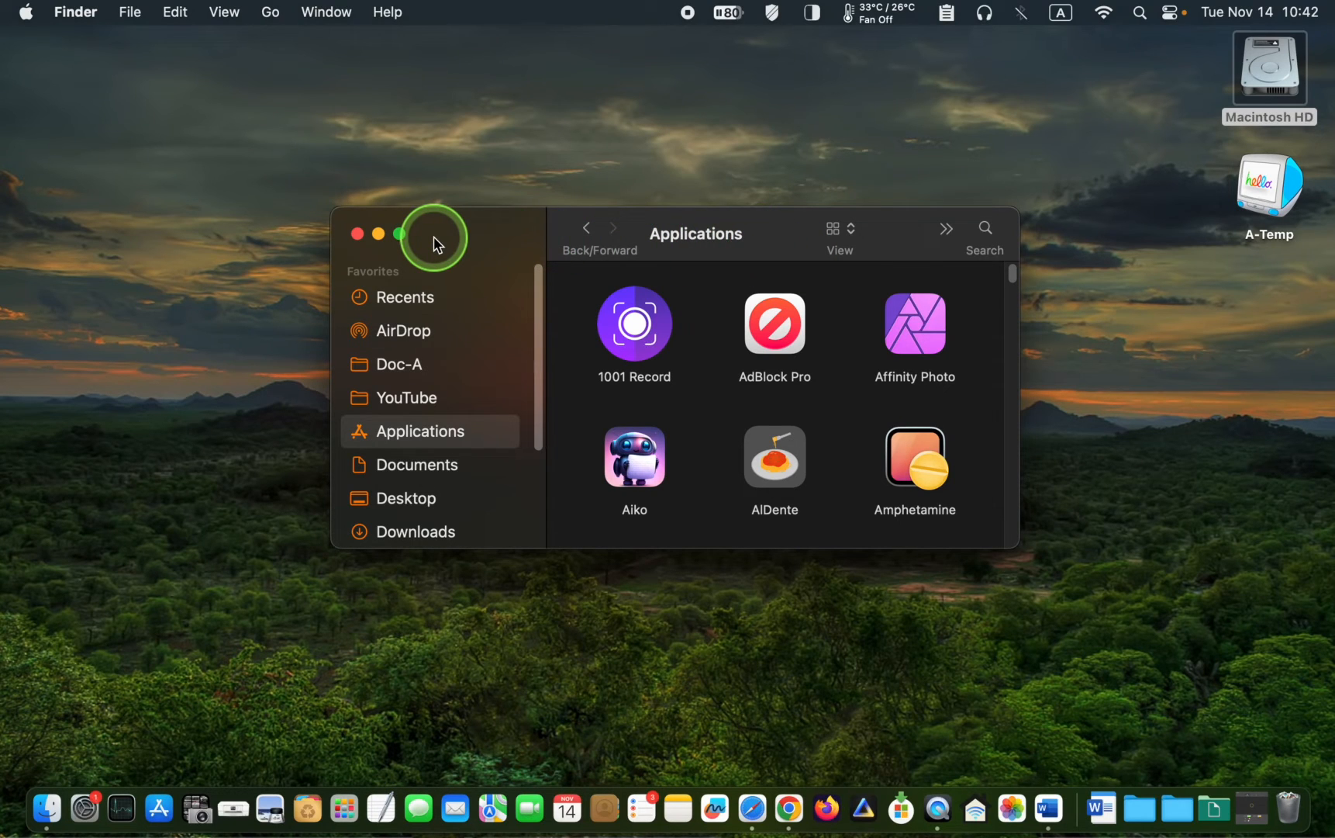
pyautogui.moveTo(456, 235)
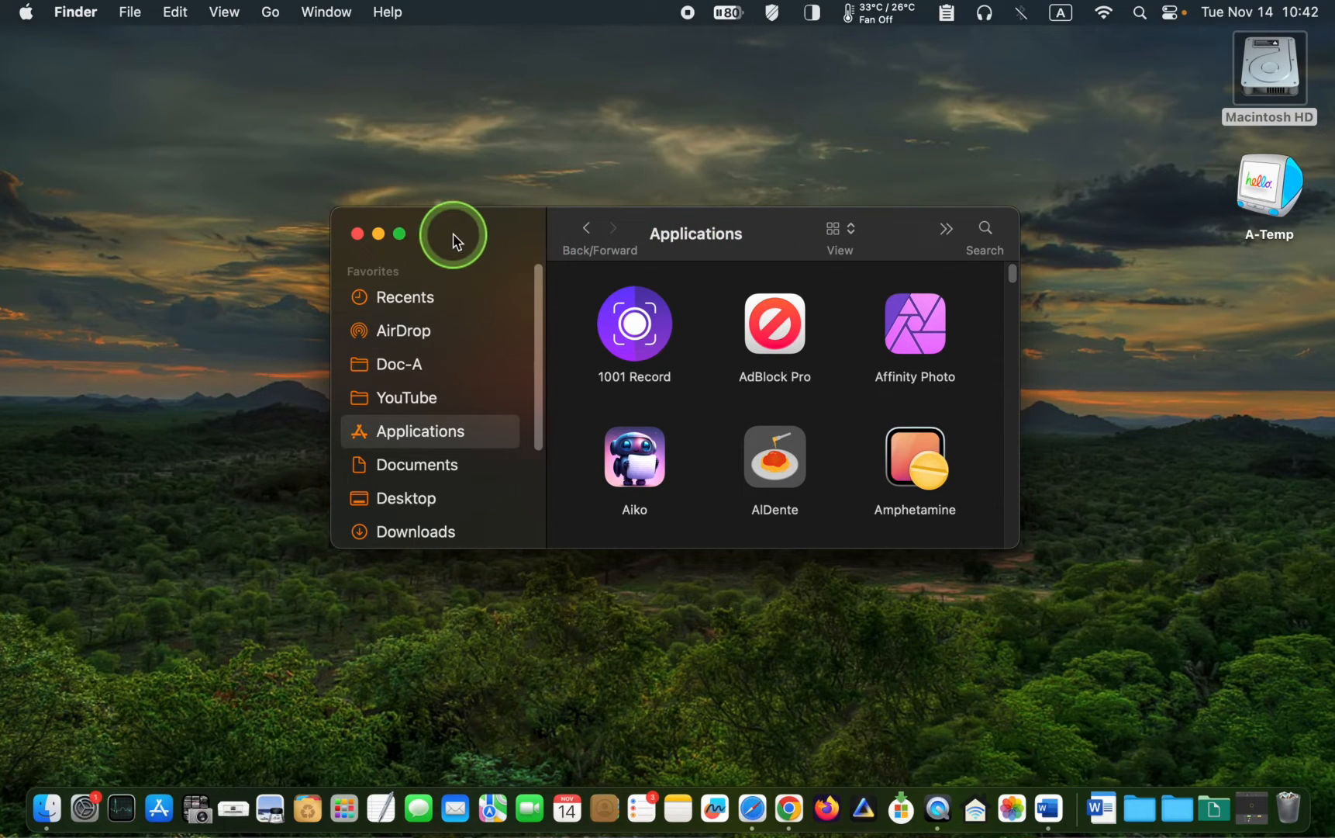
# - Launch Aiko from the Applications folder
pyautogui.doubleClick(635, 458)
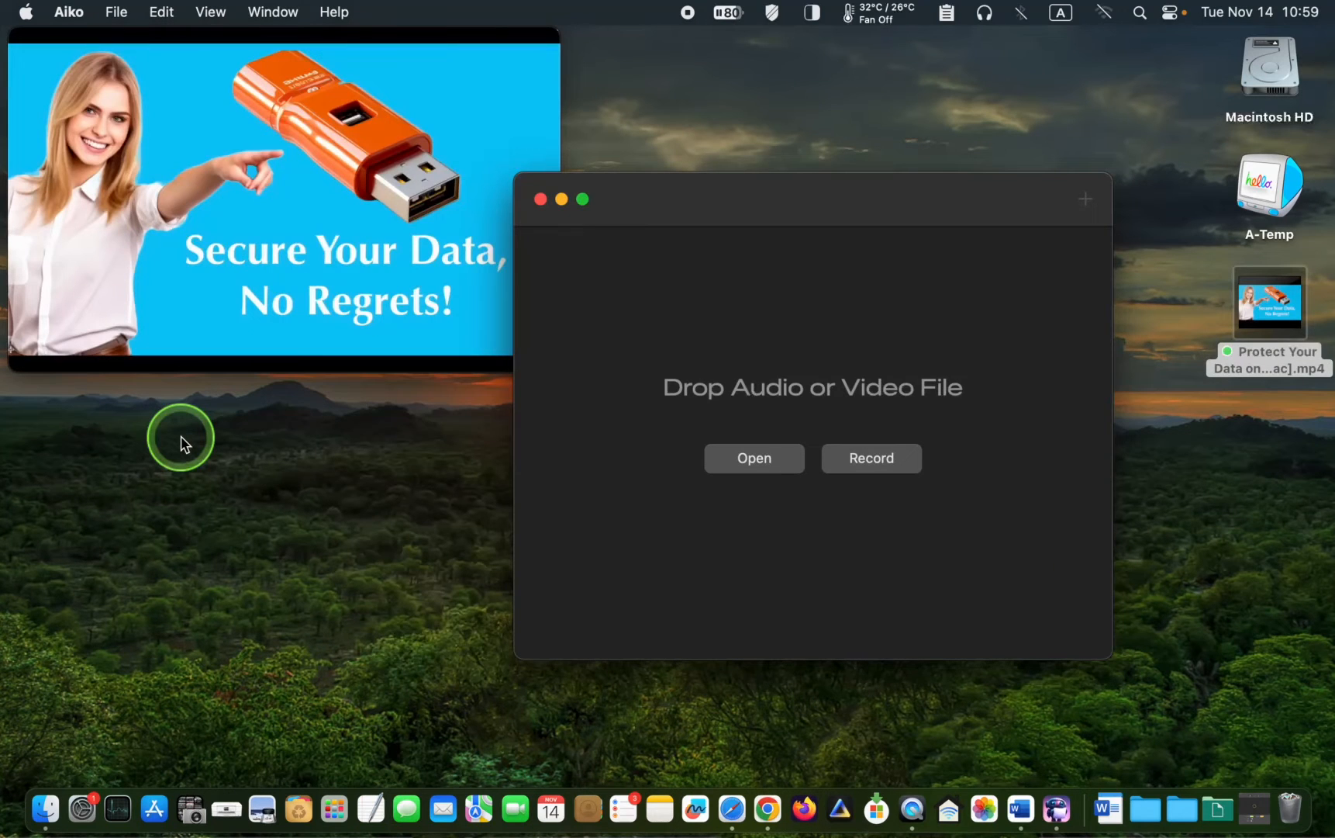
pyautogui.moveTo(223, 467)
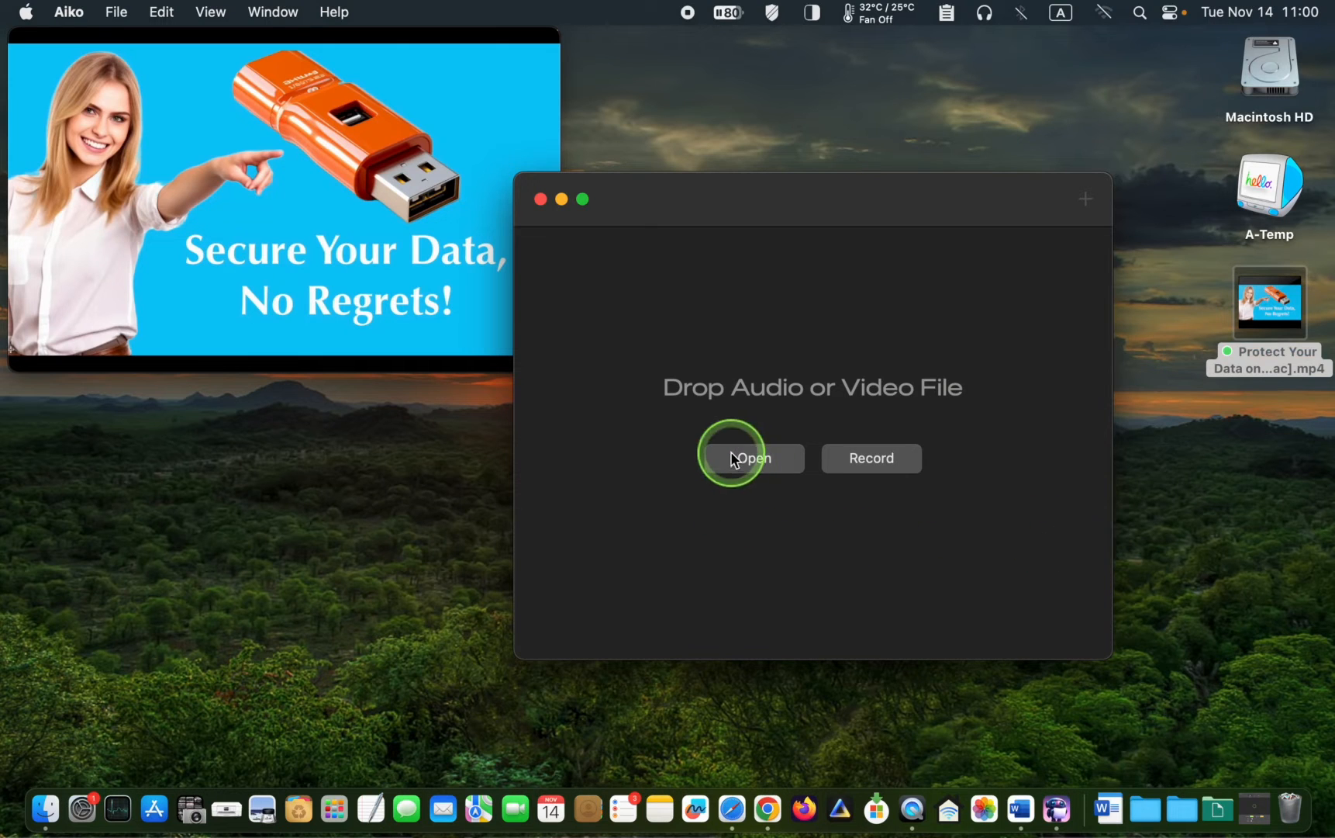
# - Load the Protect Your Data on External USB Drives video from the Desktop for transcription
pyautogui.click(750, 459)
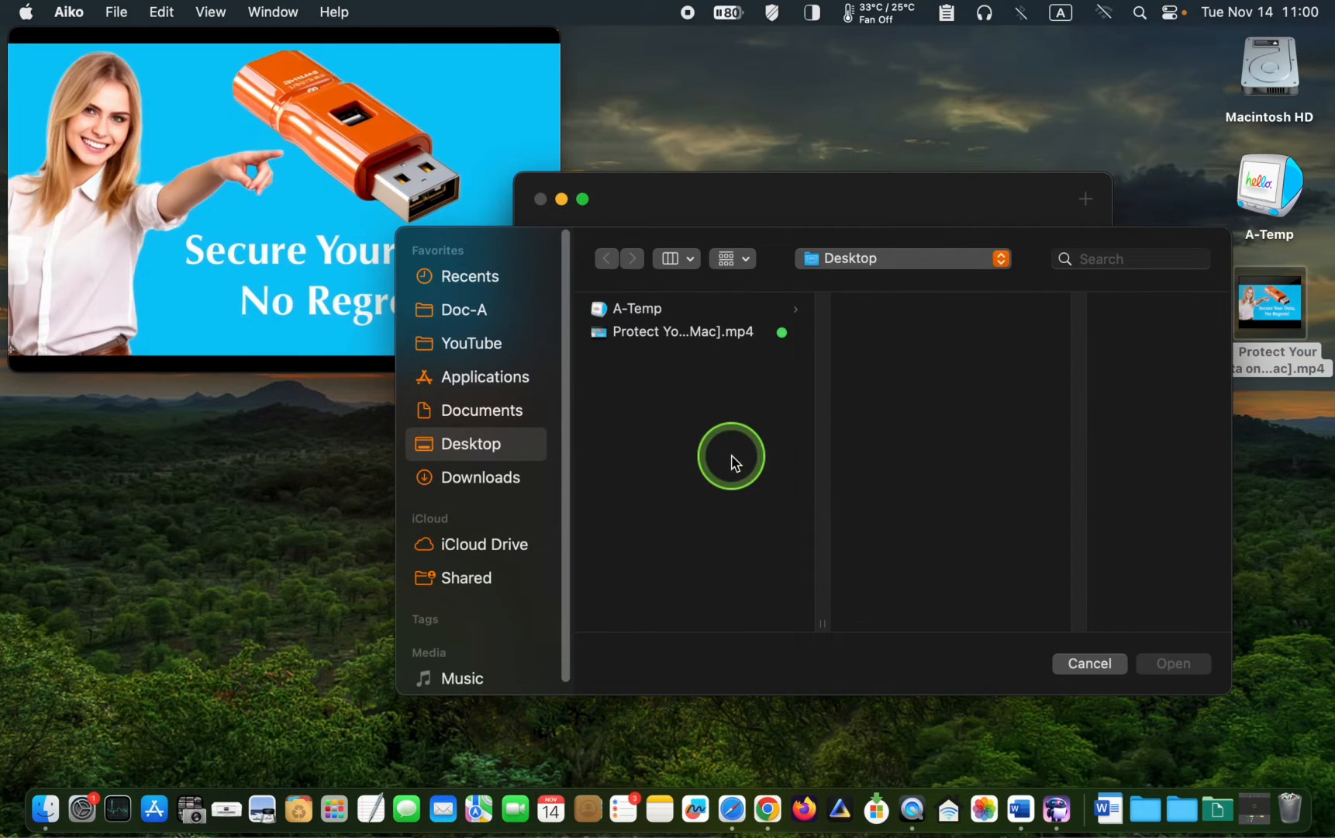
pyautogui.click(681, 332)
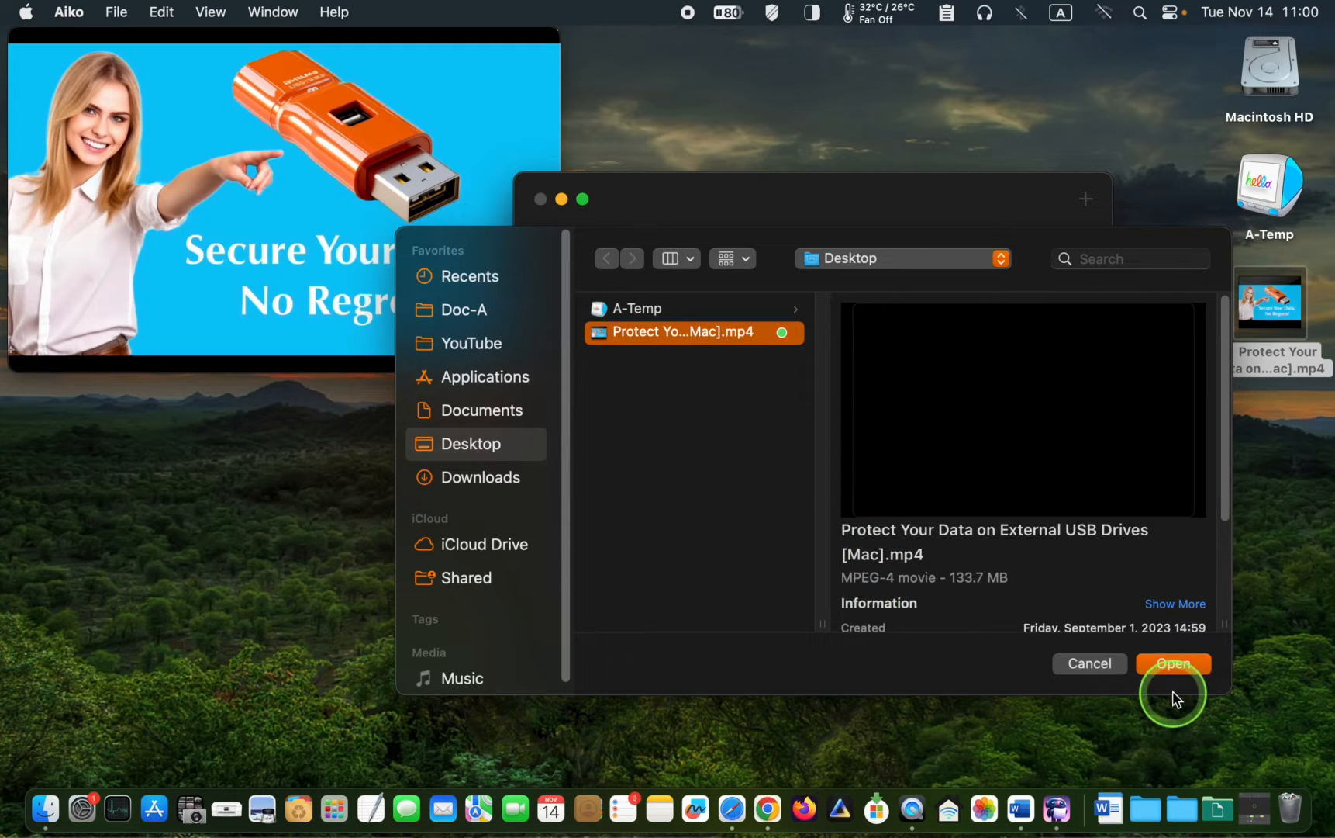
pyautogui.click(1174, 664)
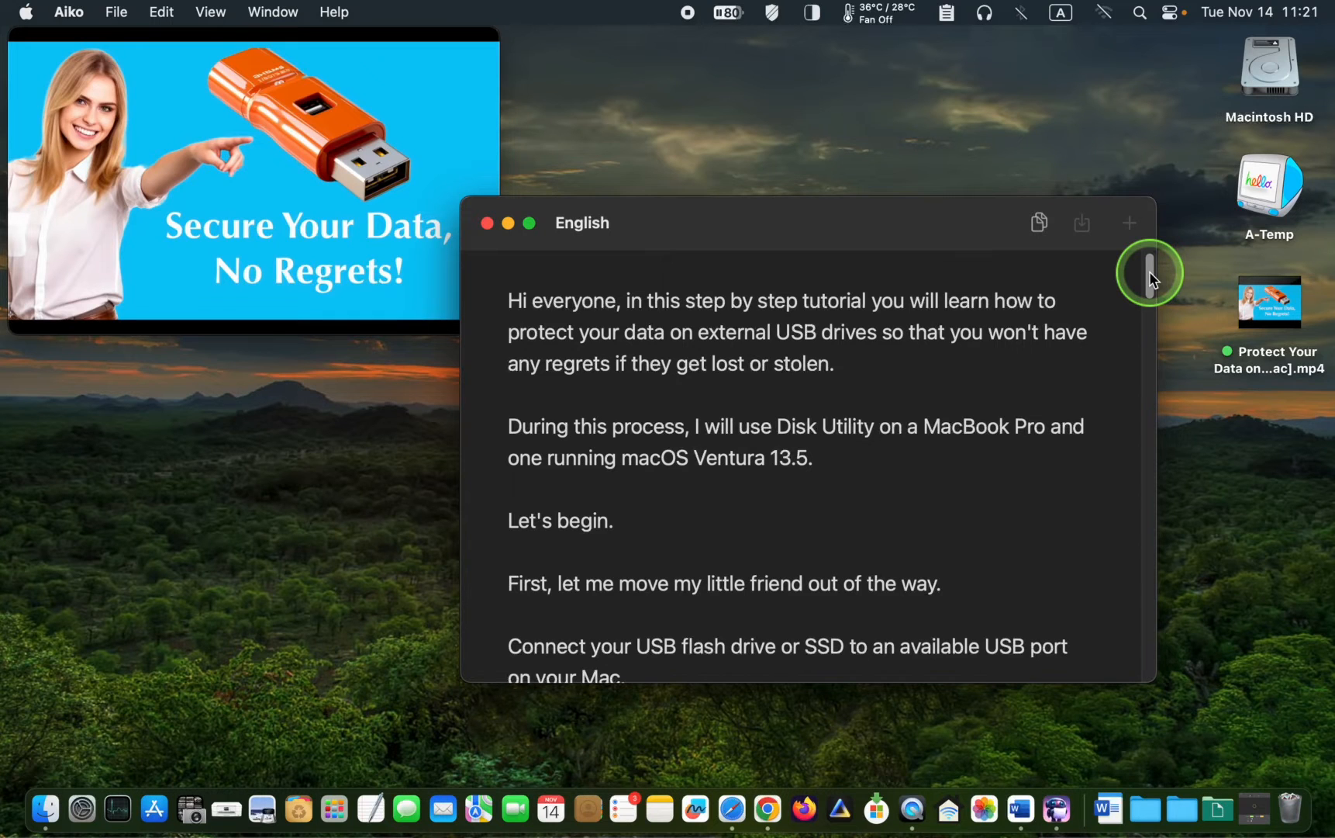
pyautogui.scroll(-3)
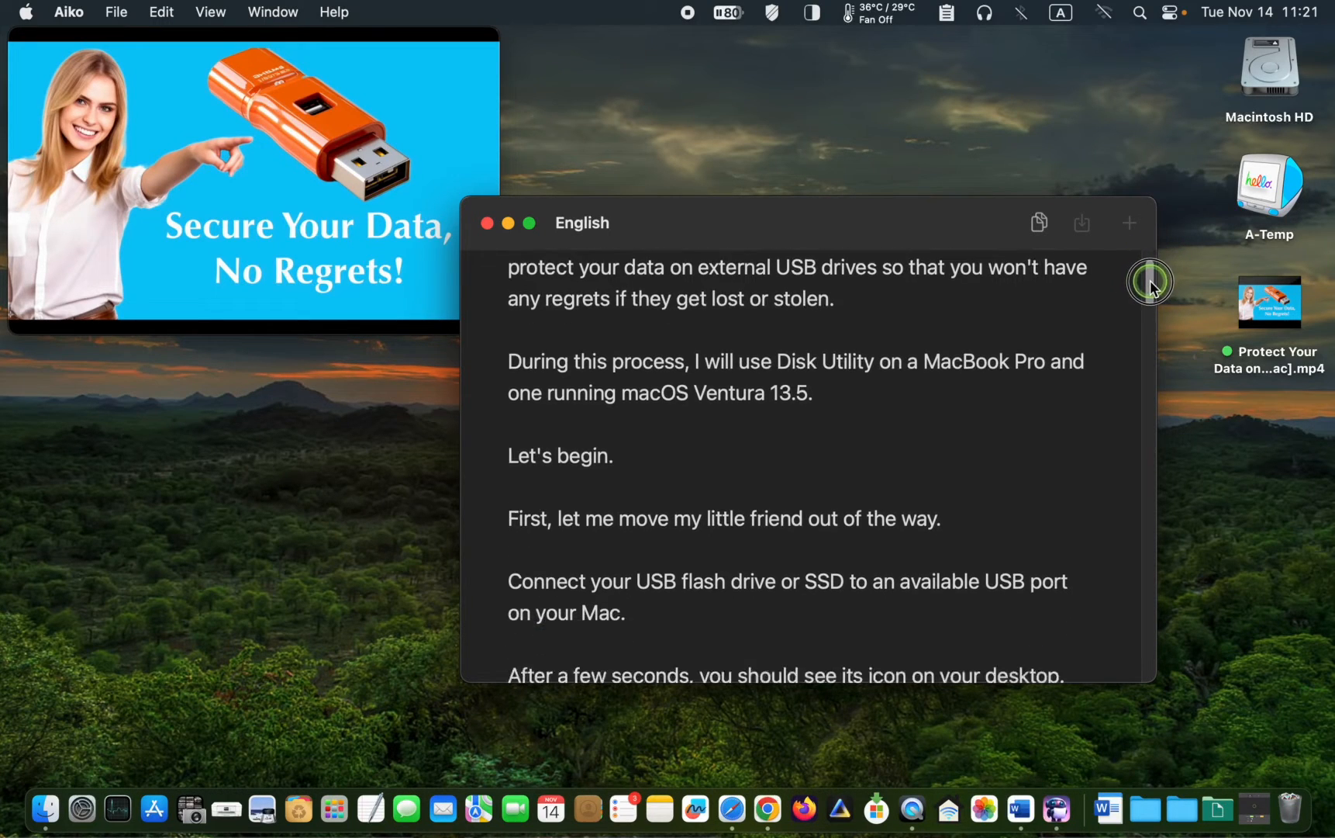
pyautogui.scroll(-3)
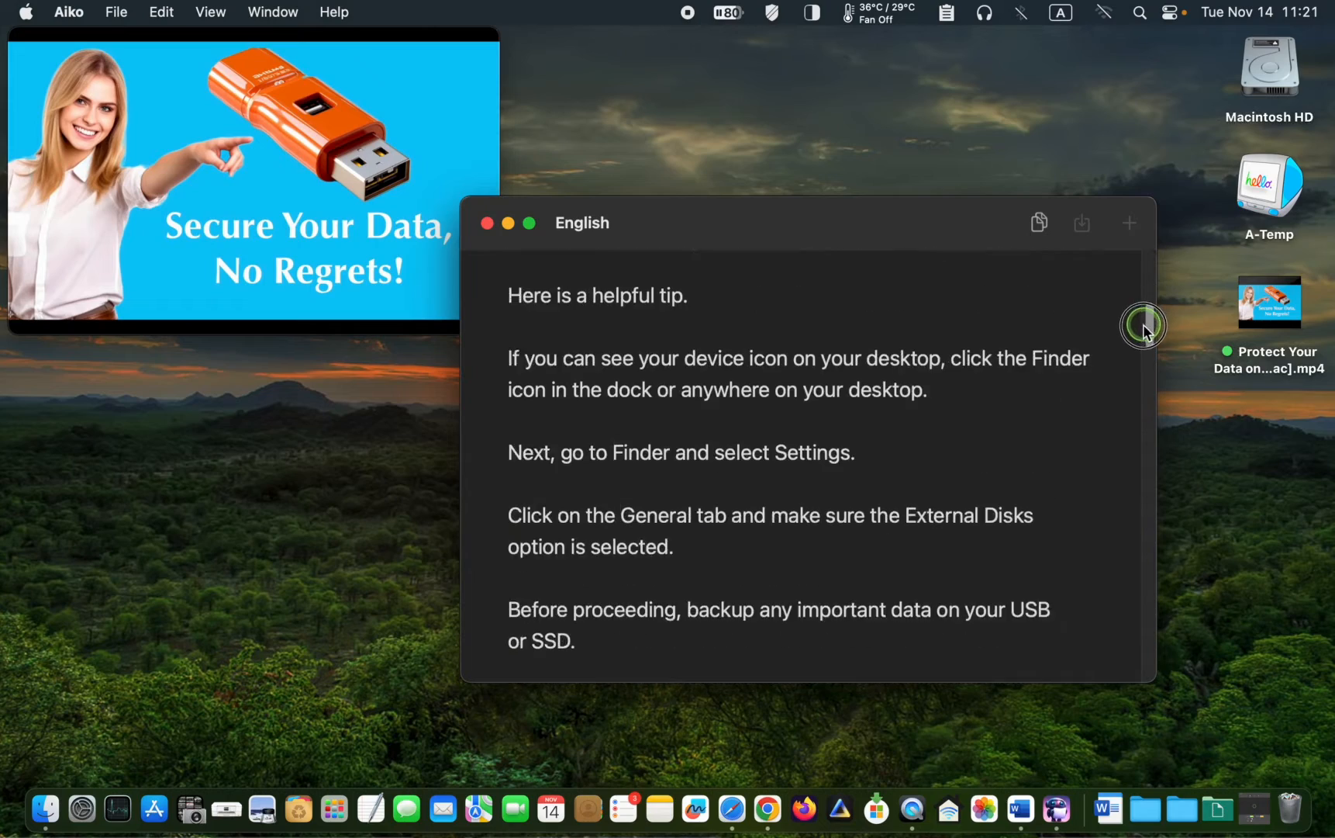
pyautogui.scroll(-3)
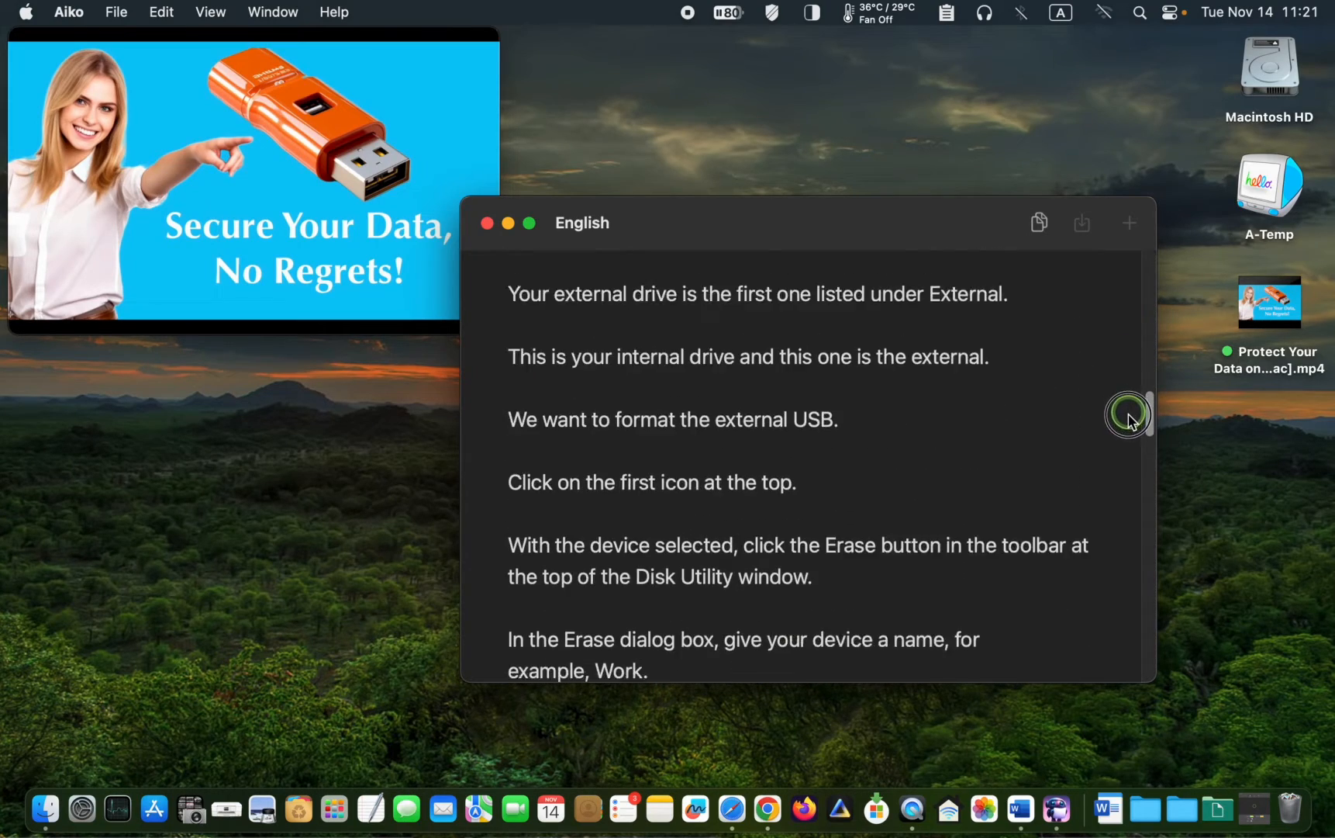
pyautogui.scroll(-3)
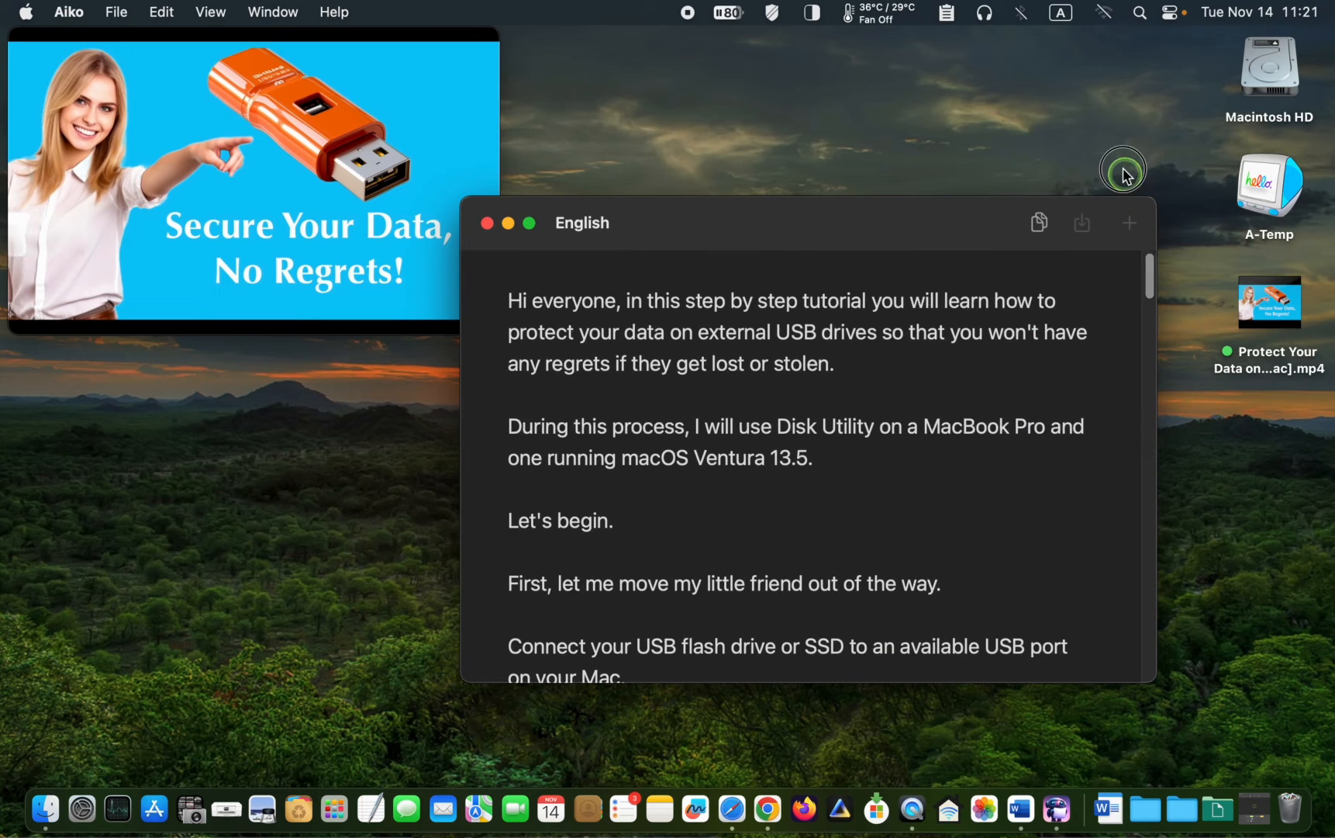
pyautogui.moveTo(1097, 63)
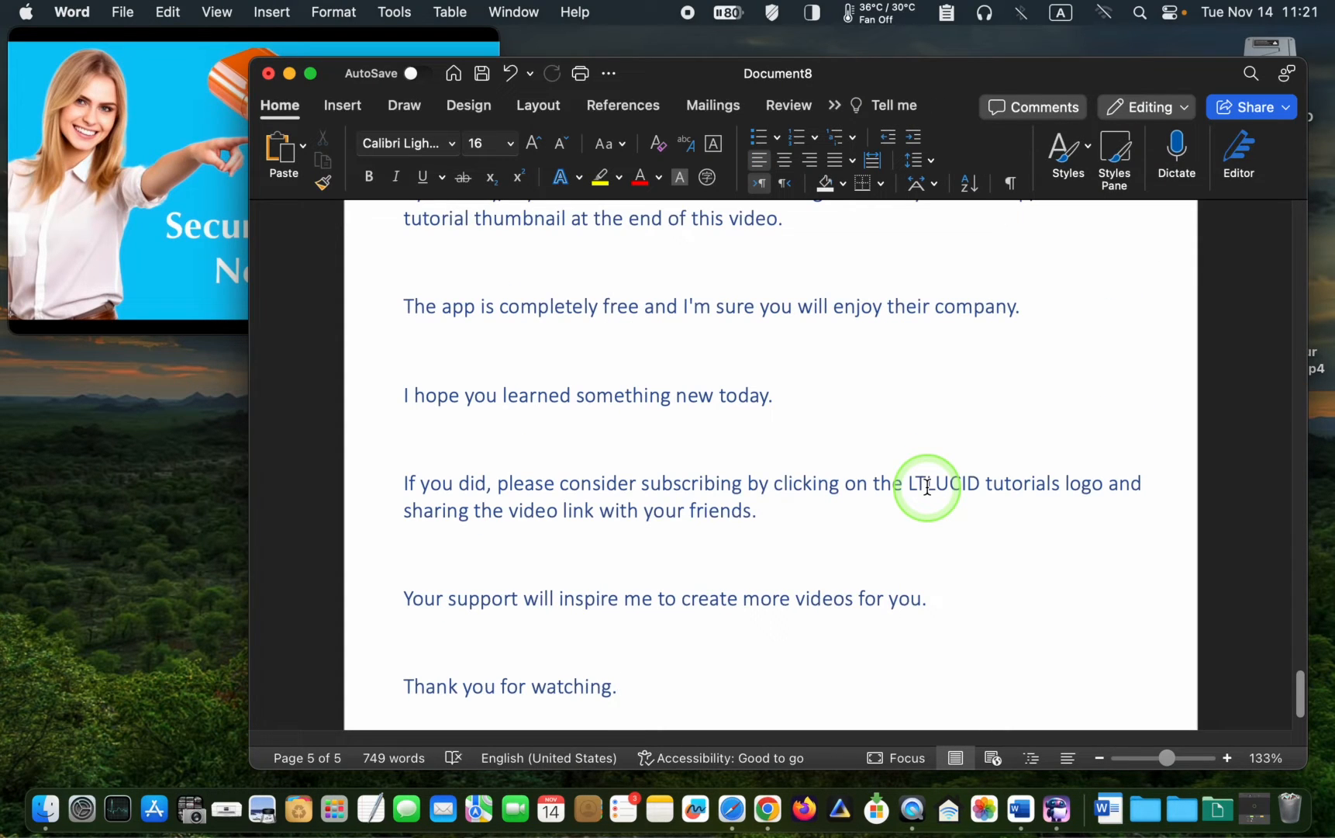
pyautogui.moveTo(753, 245)
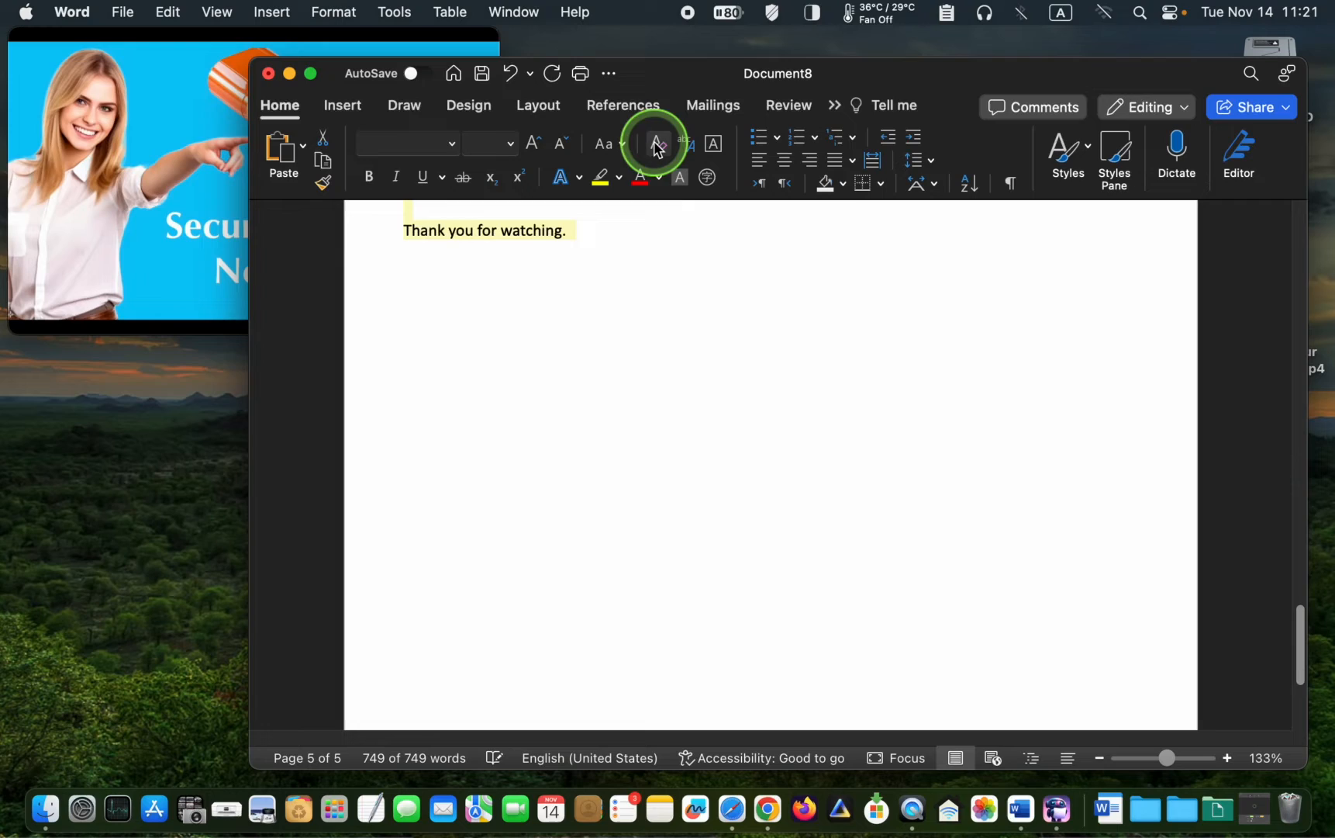
# - Scroll back to the opening lines of the English transcript
pyautogui.scroll(3)
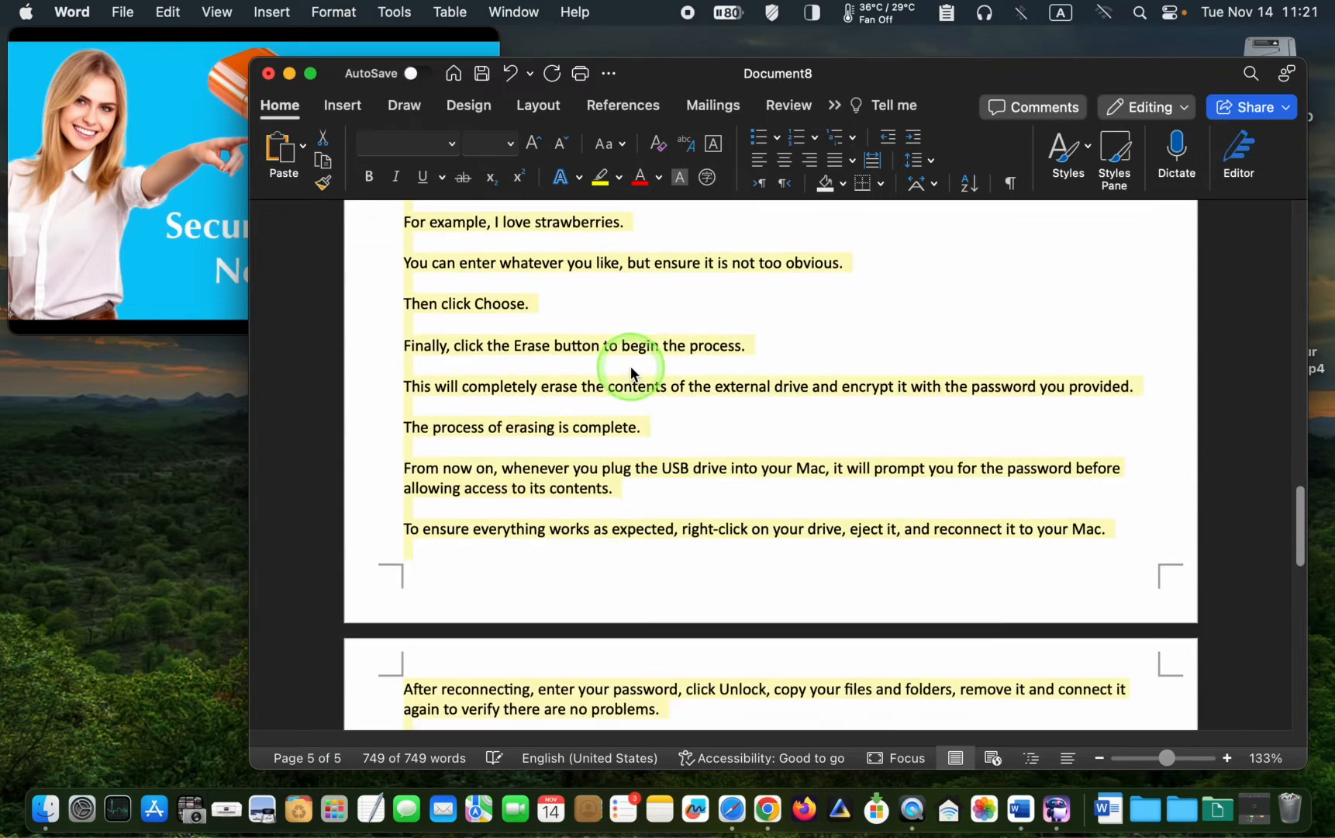
pyautogui.scroll(3)
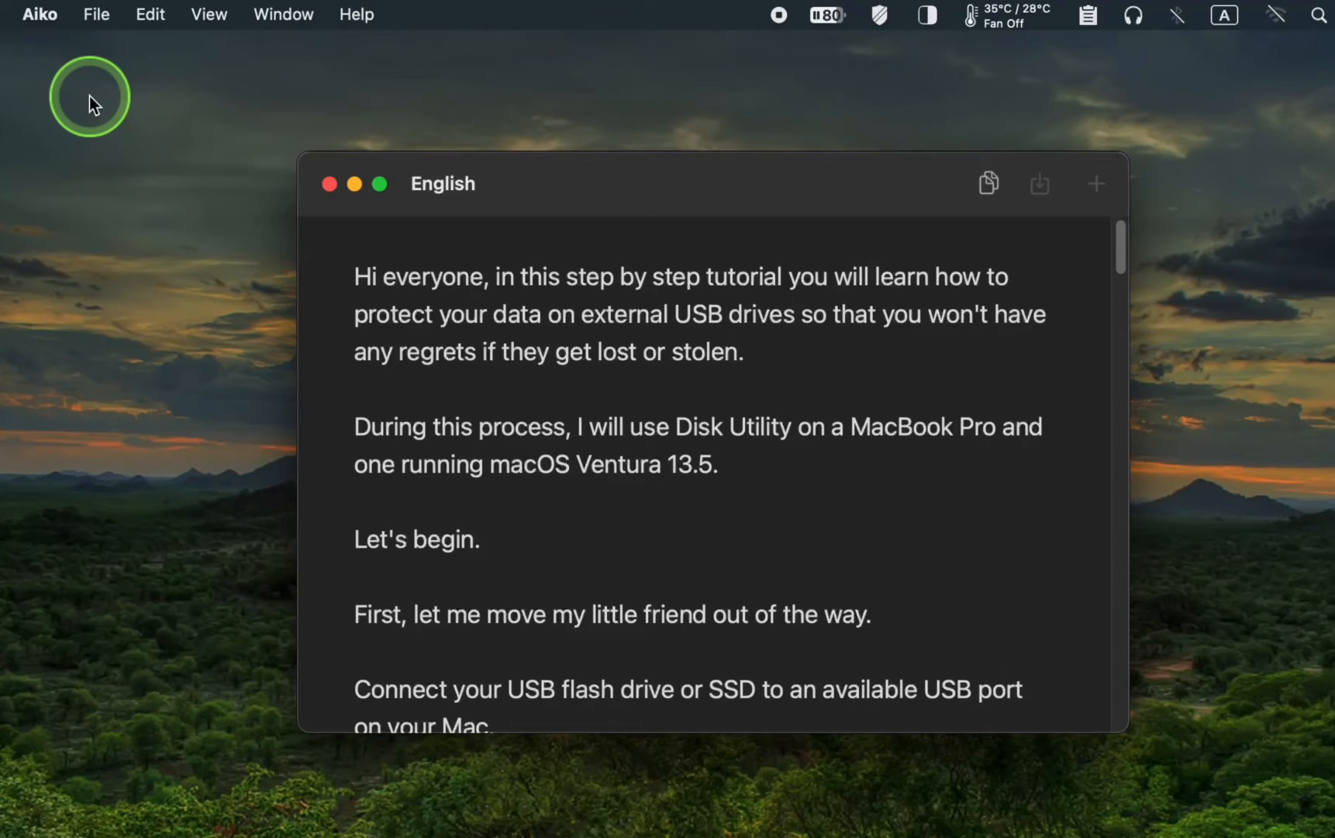
pyautogui.moveTo(122, 64)
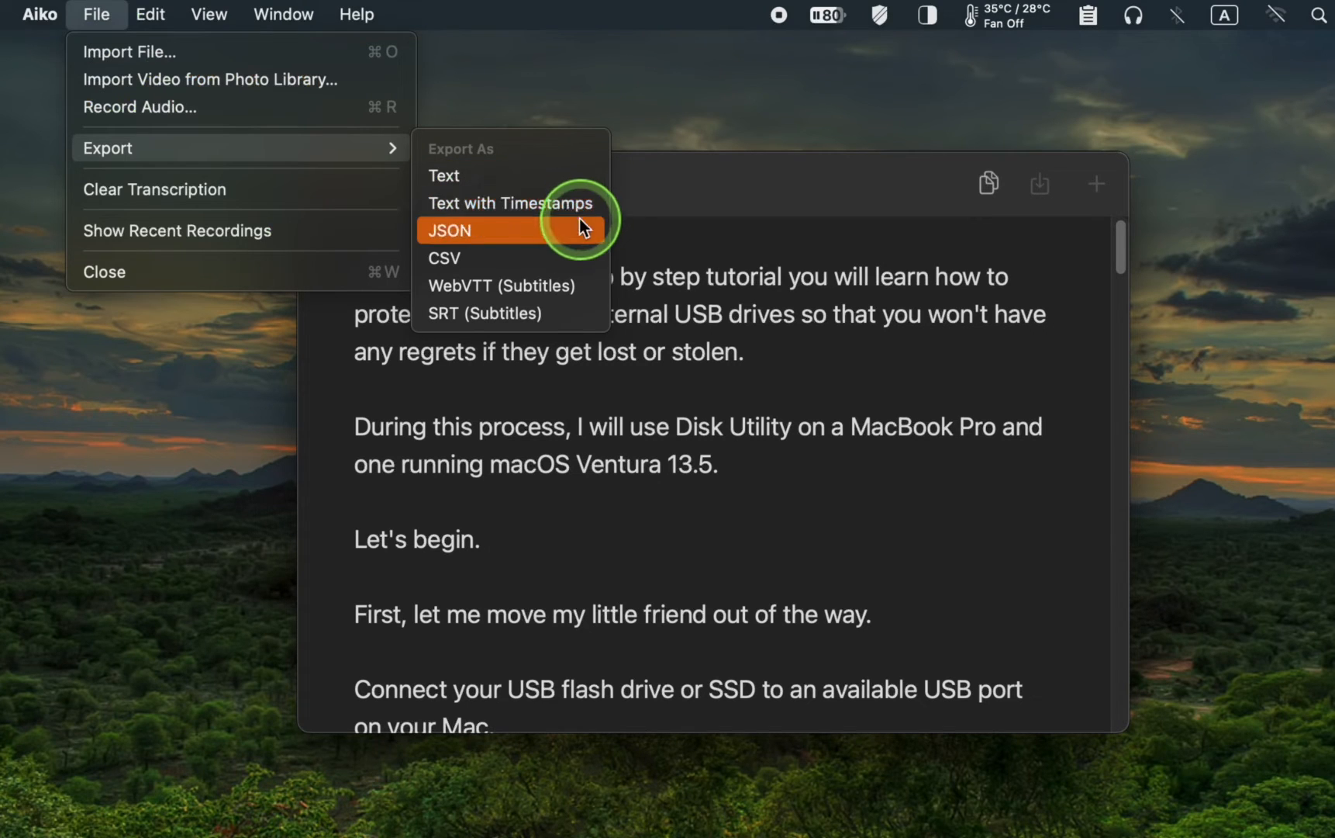
pyautogui.moveTo(582, 258)
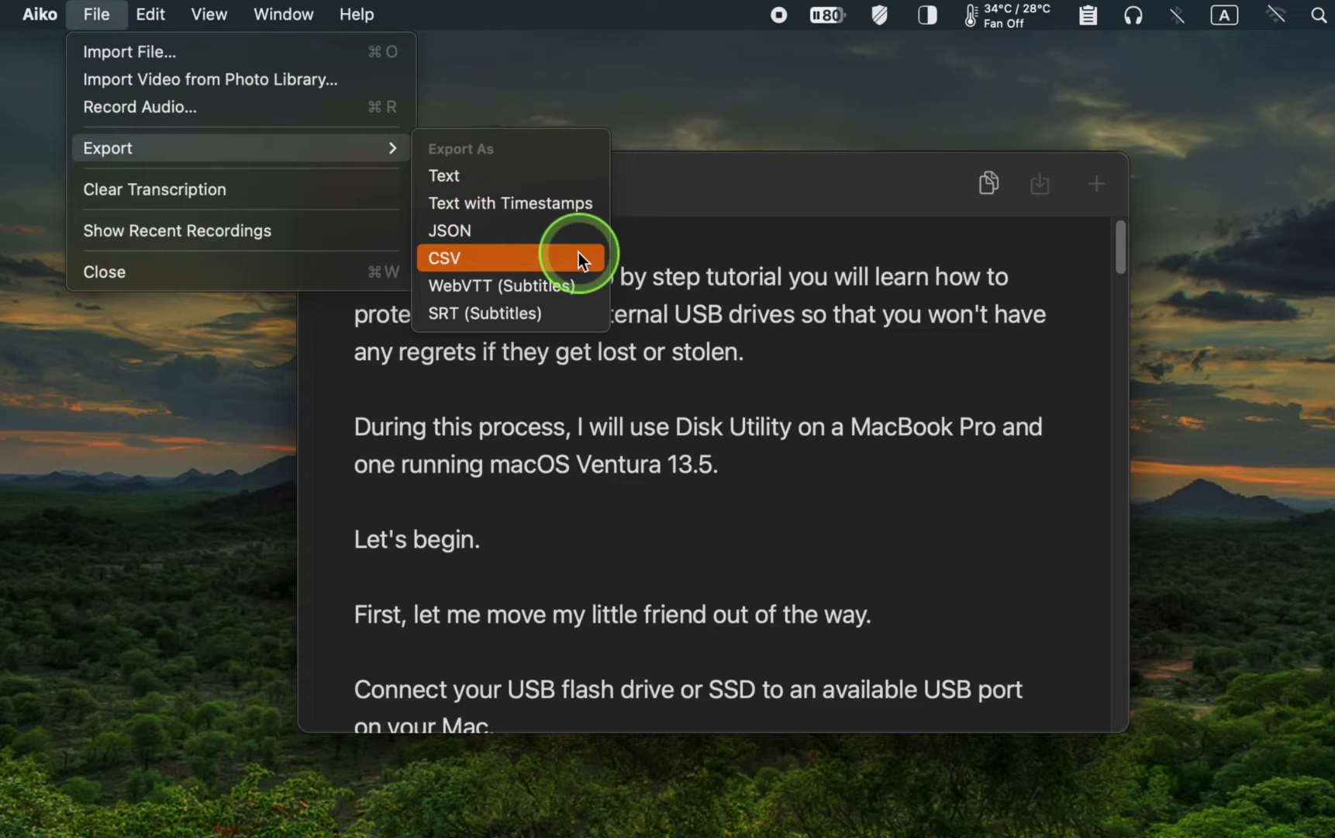
pyautogui.moveTo(583, 292)
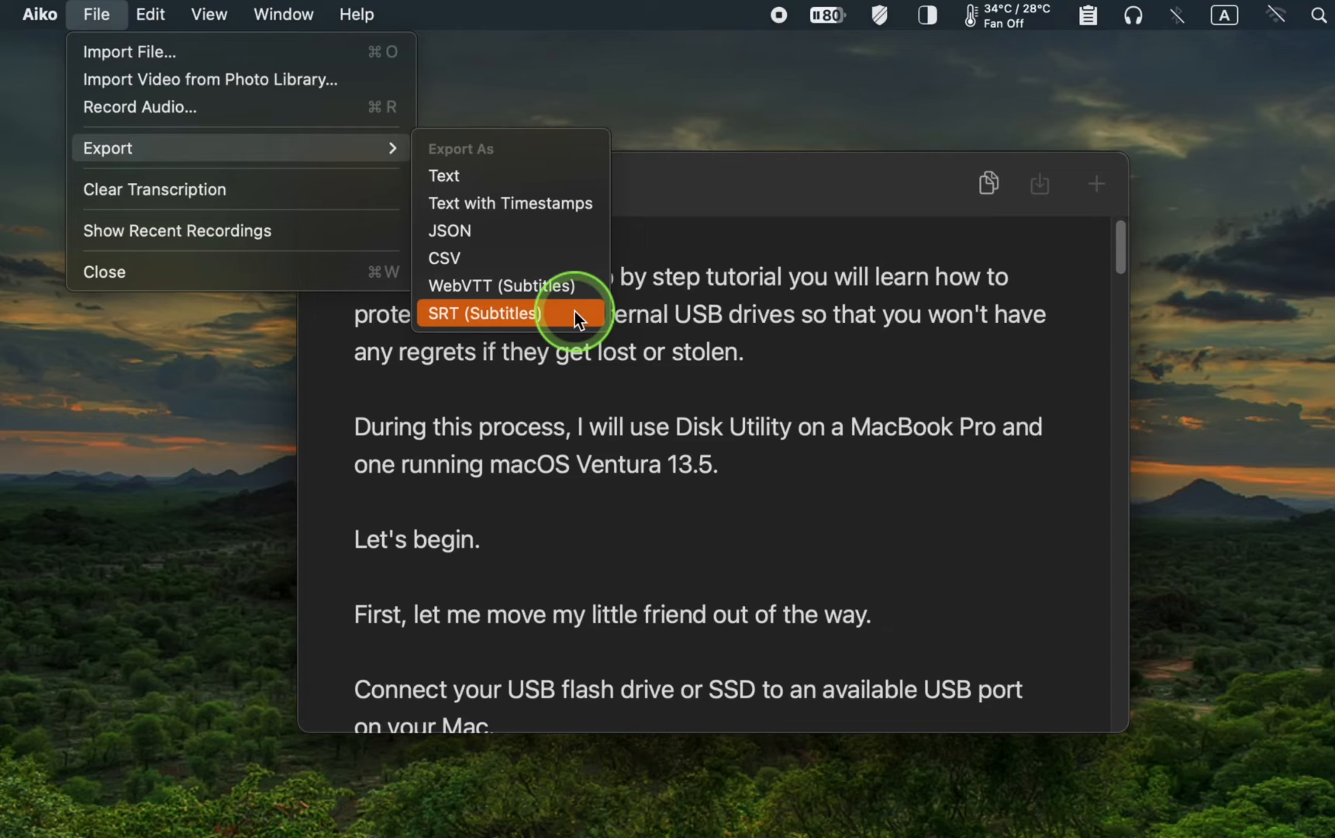
pyautogui.moveTo(527, 175)
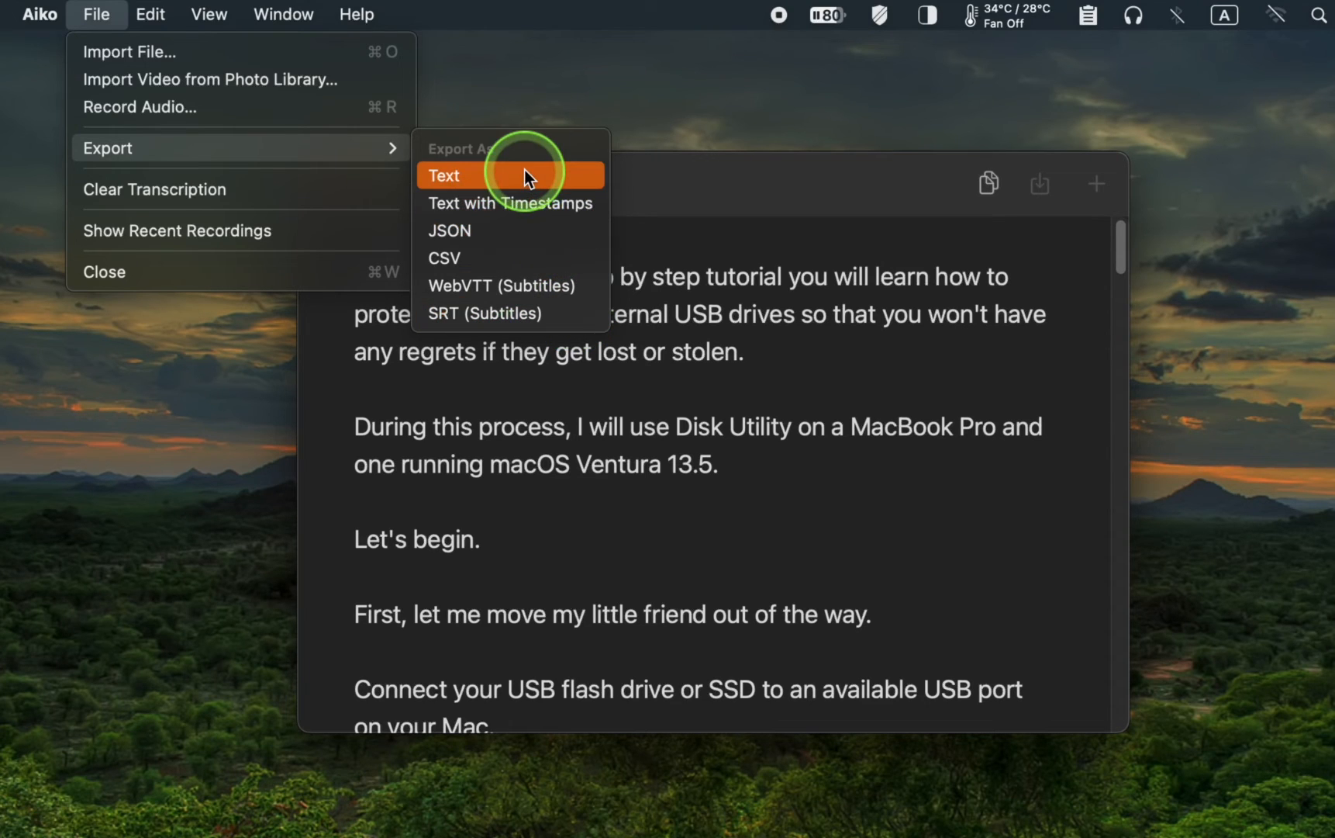
# - Export the transcript as a text file to the Desktop, keeping the video's name
pyautogui.click(445, 176)
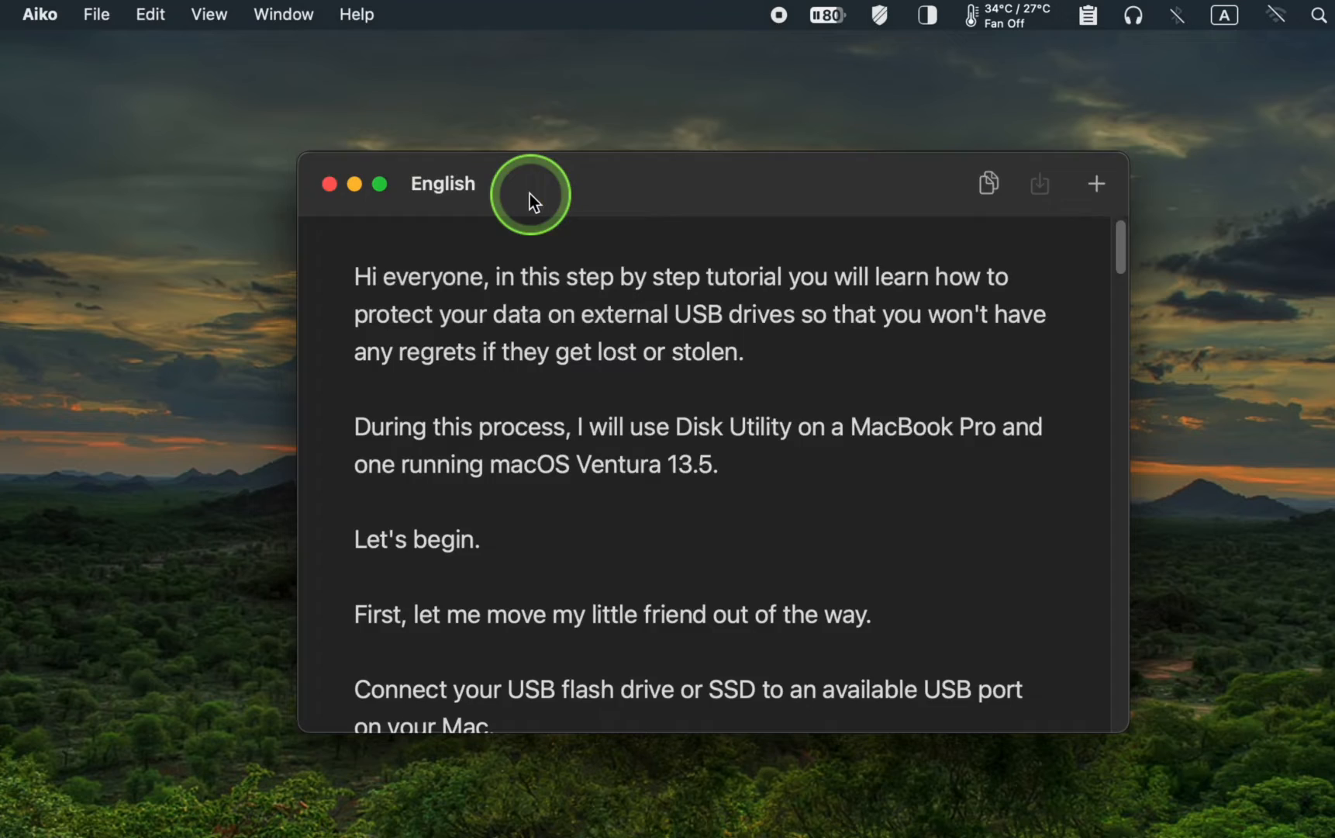
pyautogui.click(1037, 183)
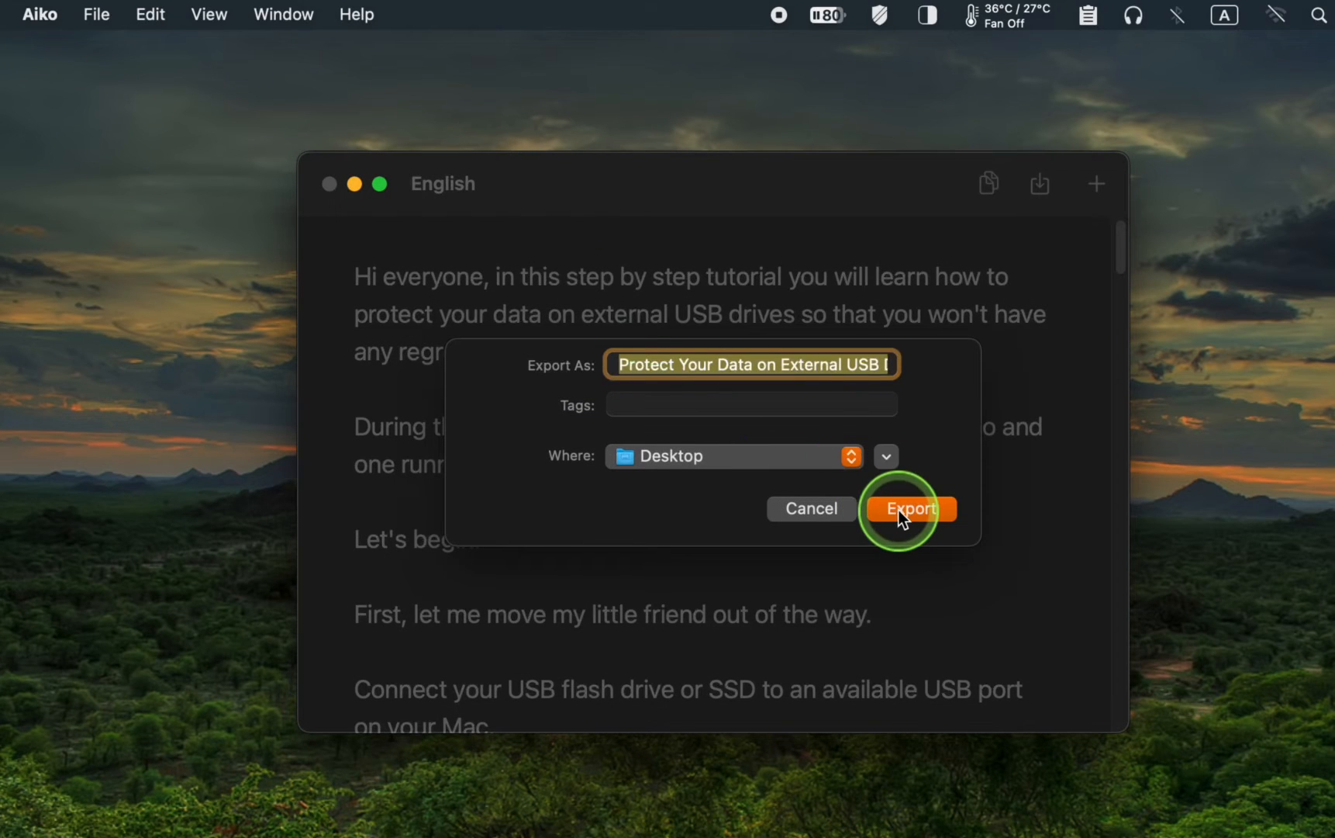
pyautogui.click(909, 509)
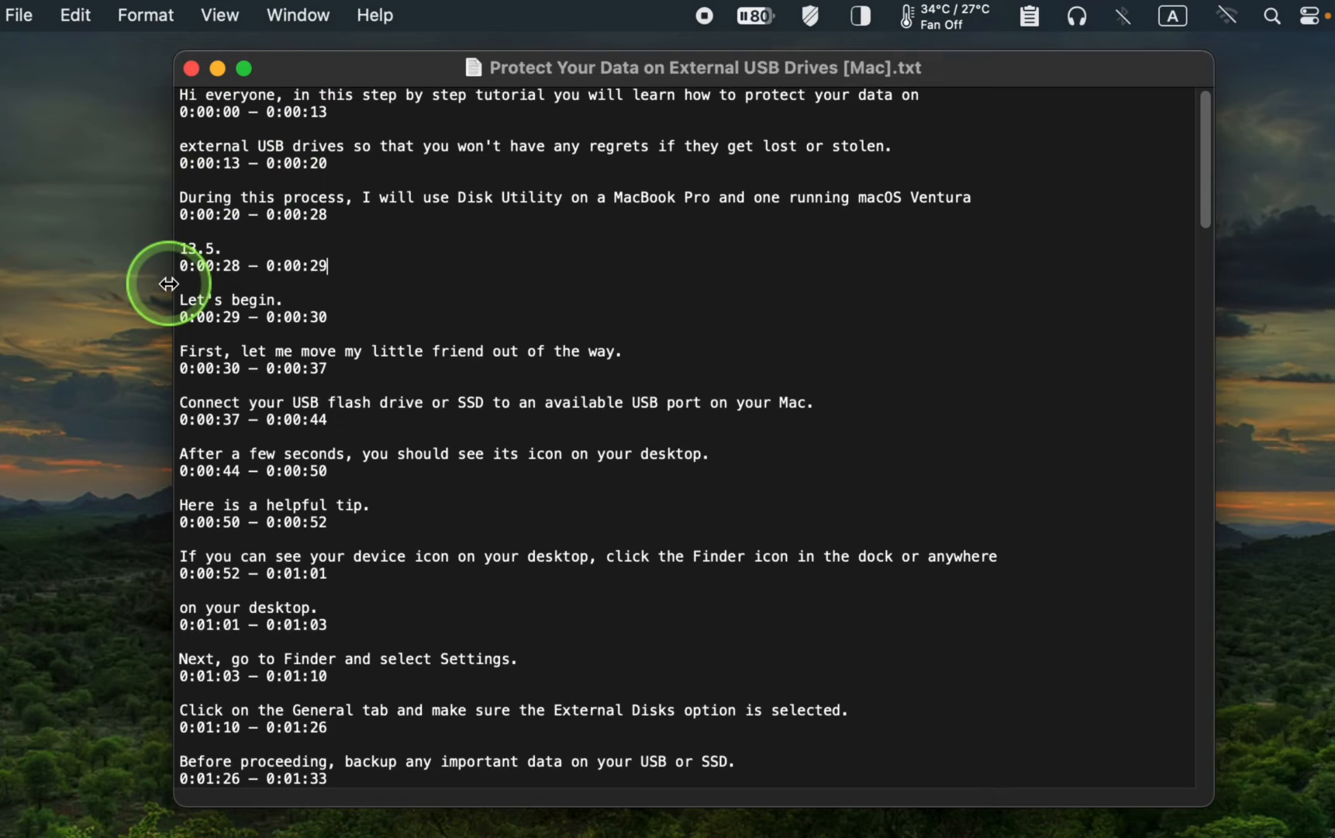
pyautogui.moveTo(356, 317)
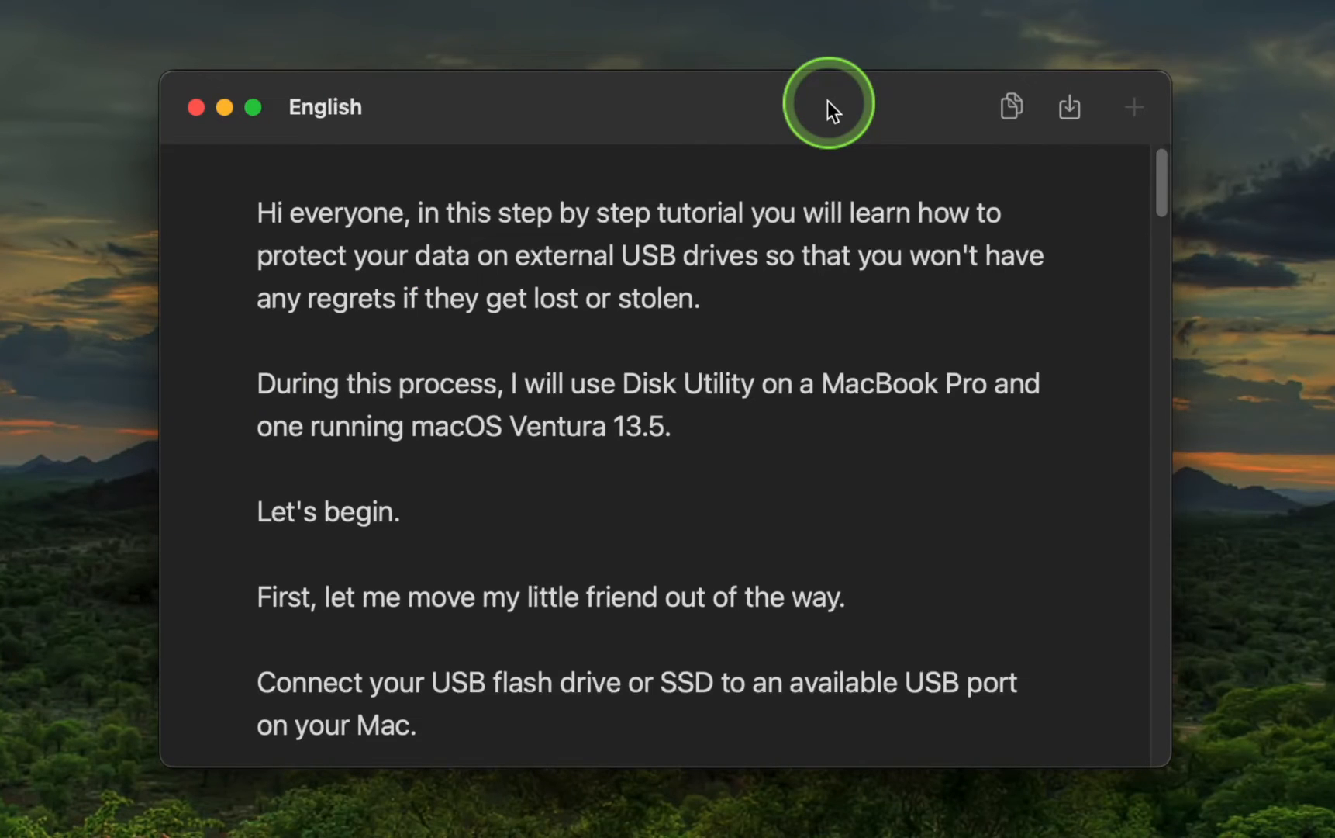
pyautogui.moveTo(1070, 107)
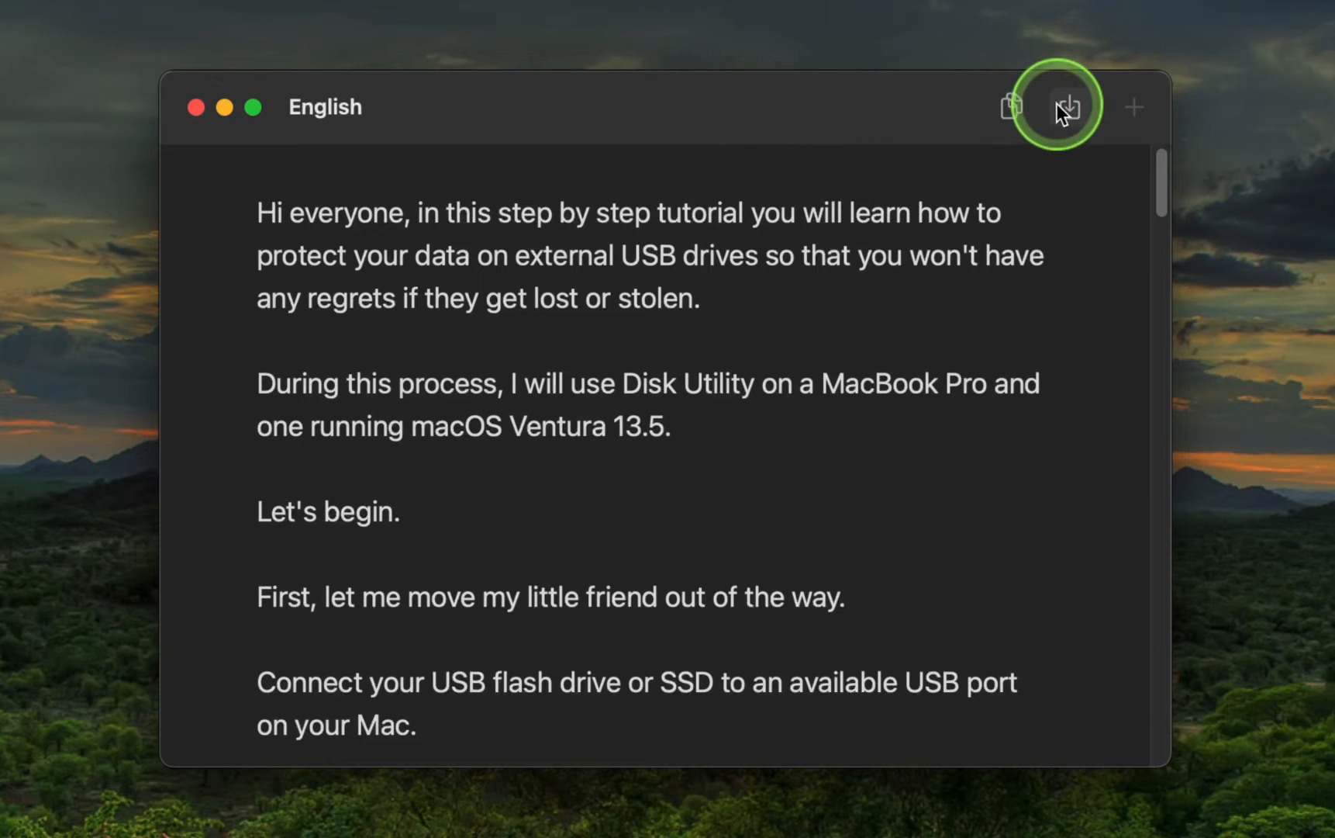
# - Bring up the share sheet for the English transcript via the Export options
pyautogui.click(1068, 107)
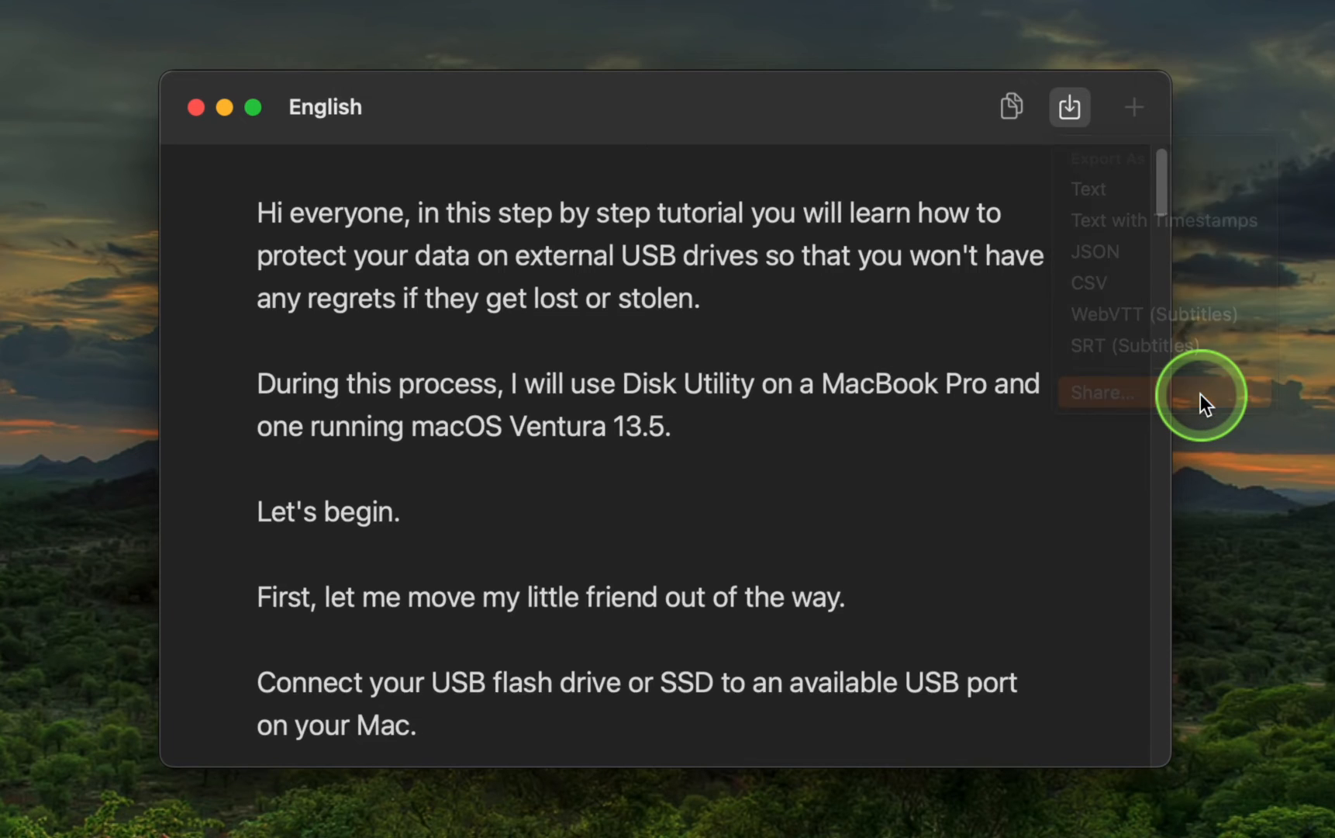
pyautogui.click(1101, 392)
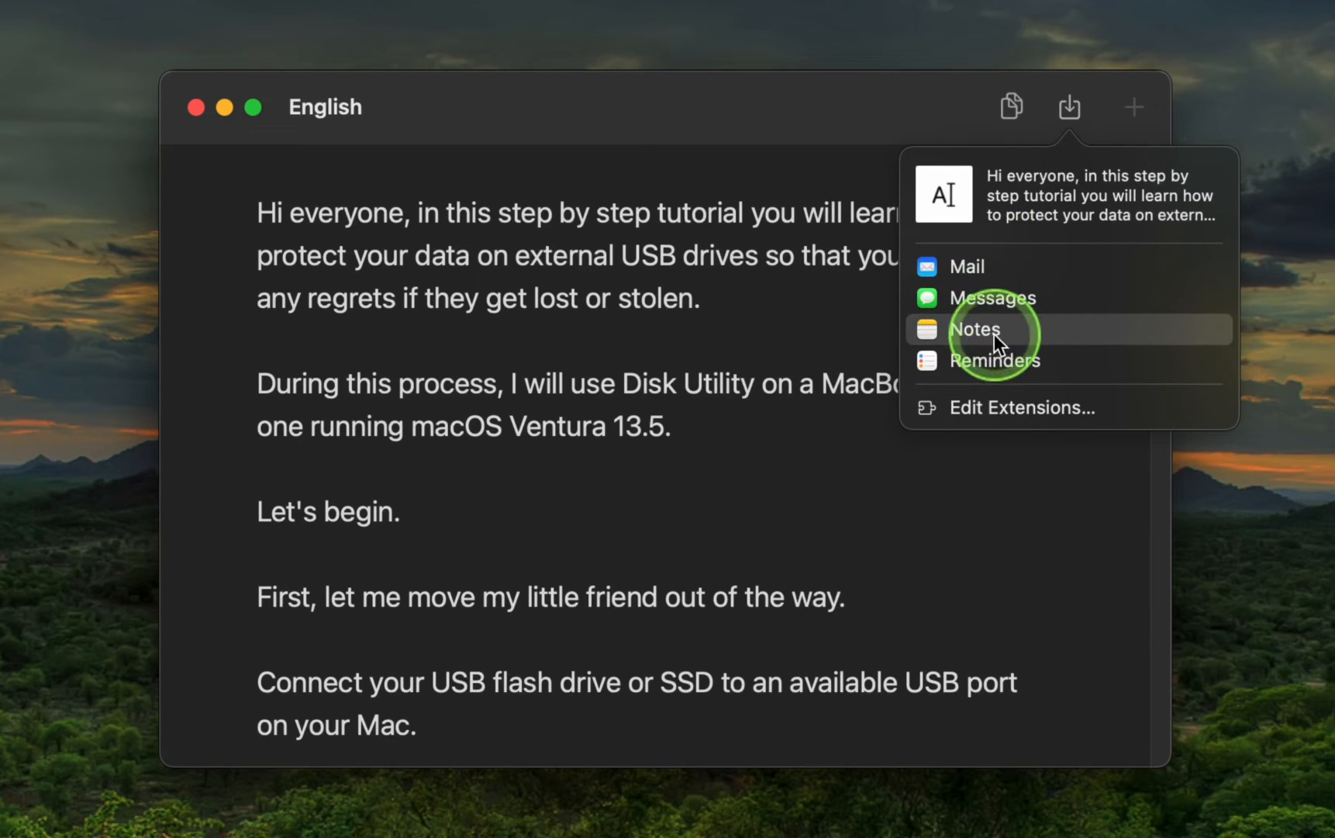
pyautogui.moveTo(1013, 352)
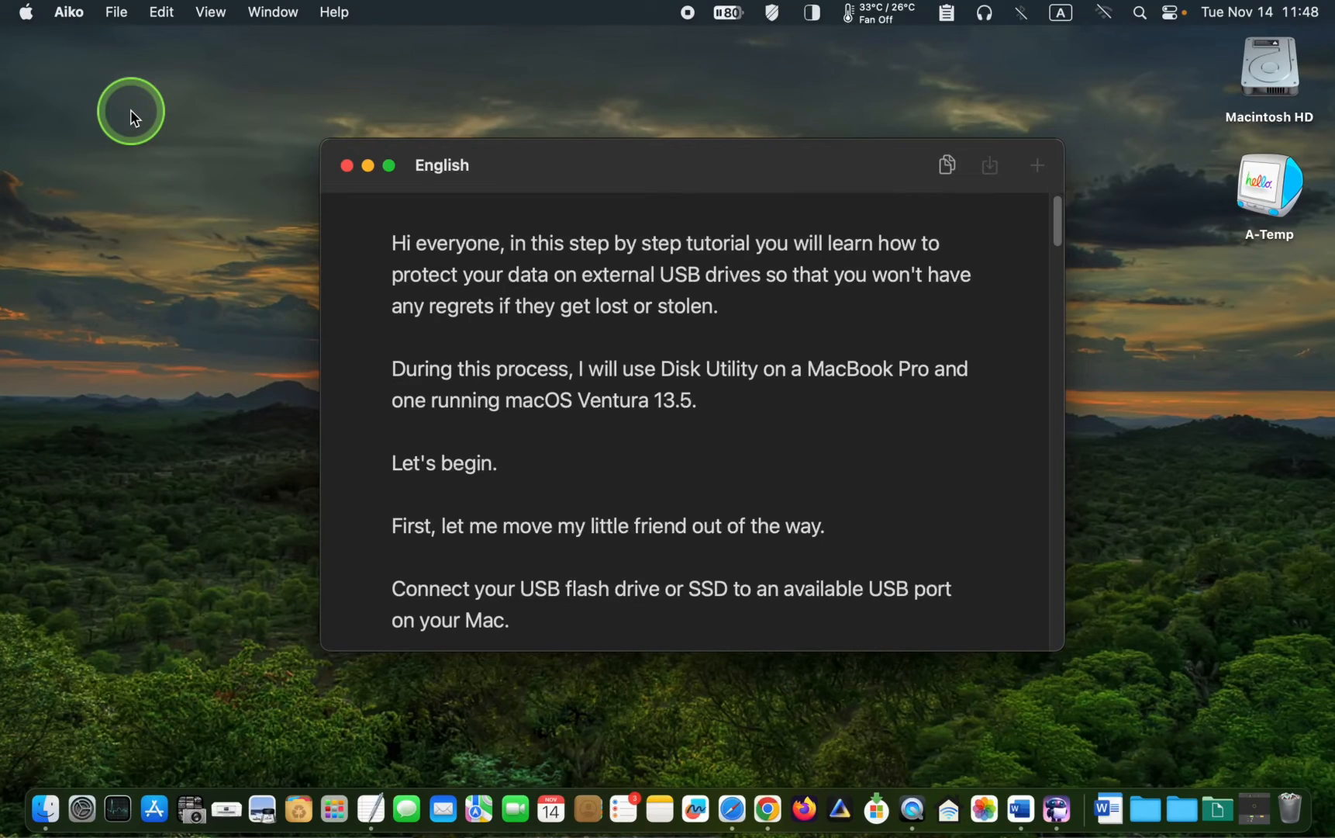
# - Clear the current transcription from the File menu
pyautogui.click(116, 13)
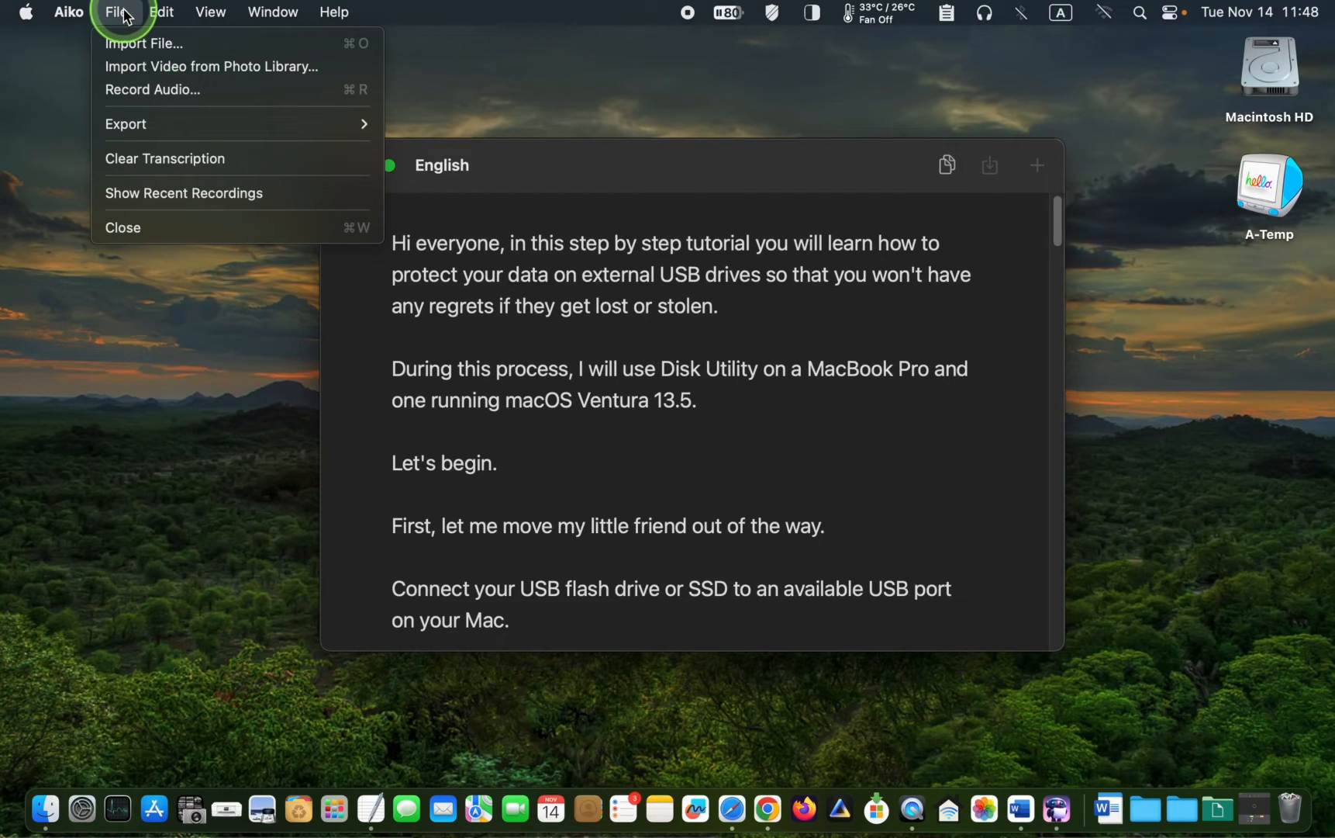
pyautogui.moveTo(166, 159)
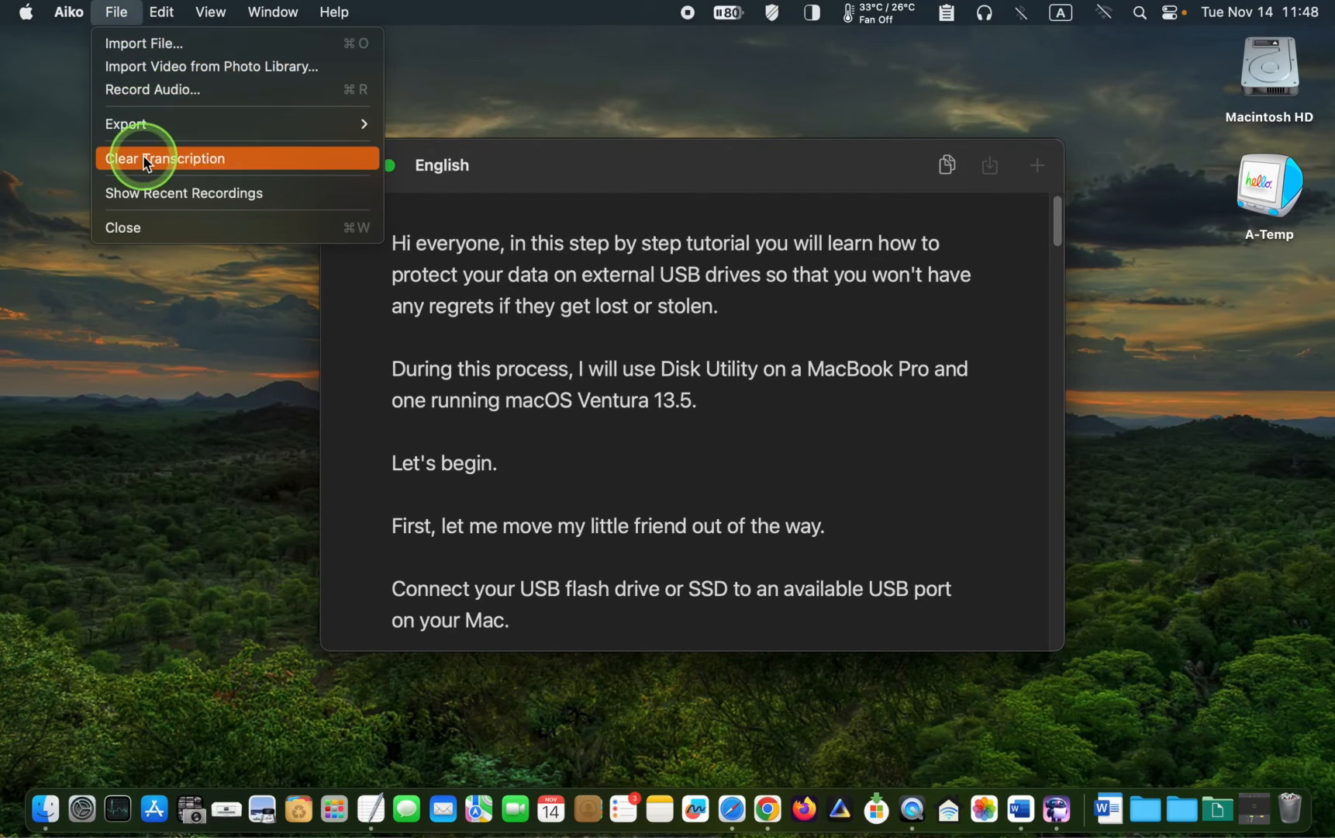
pyautogui.click(166, 159)
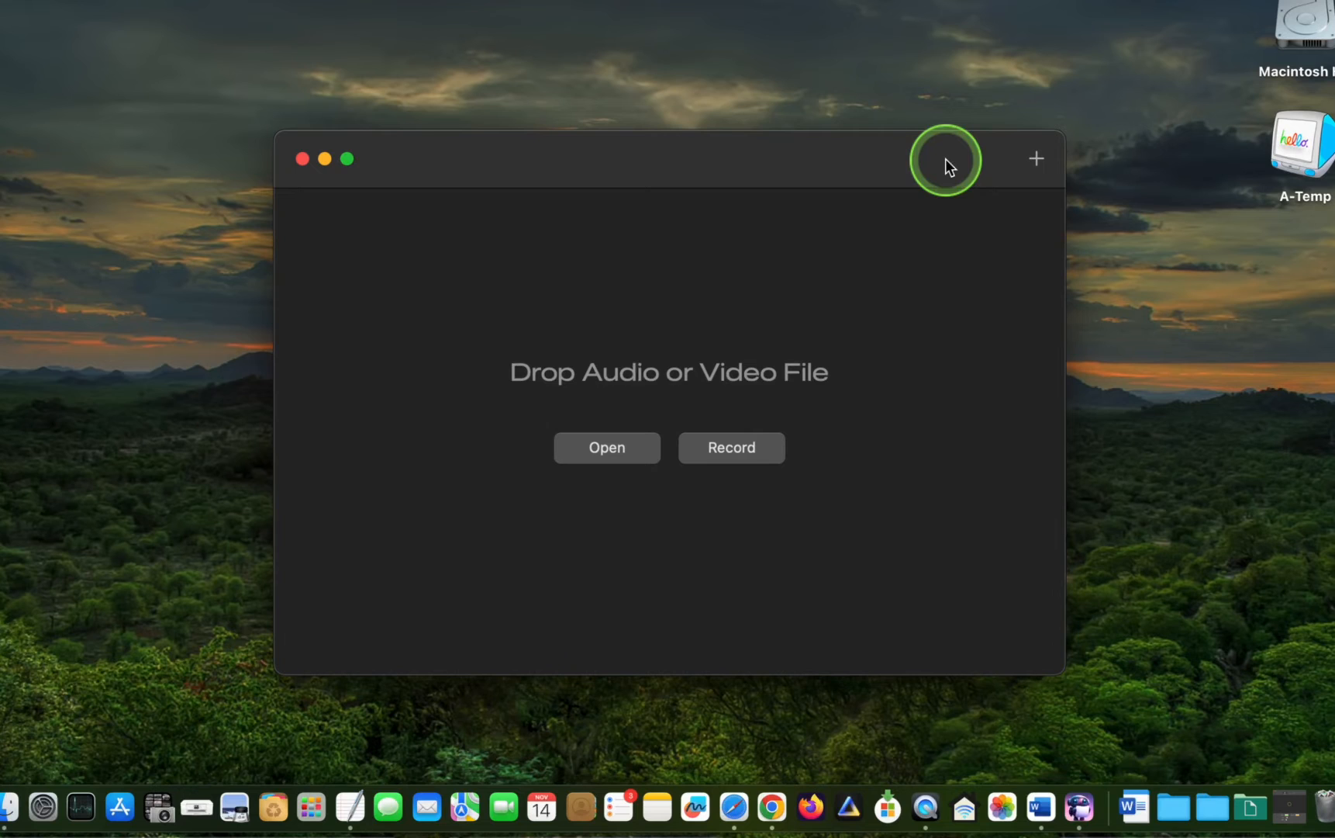
# - Show the options to import a file, import a video, or record audio
pyautogui.click(1036, 160)
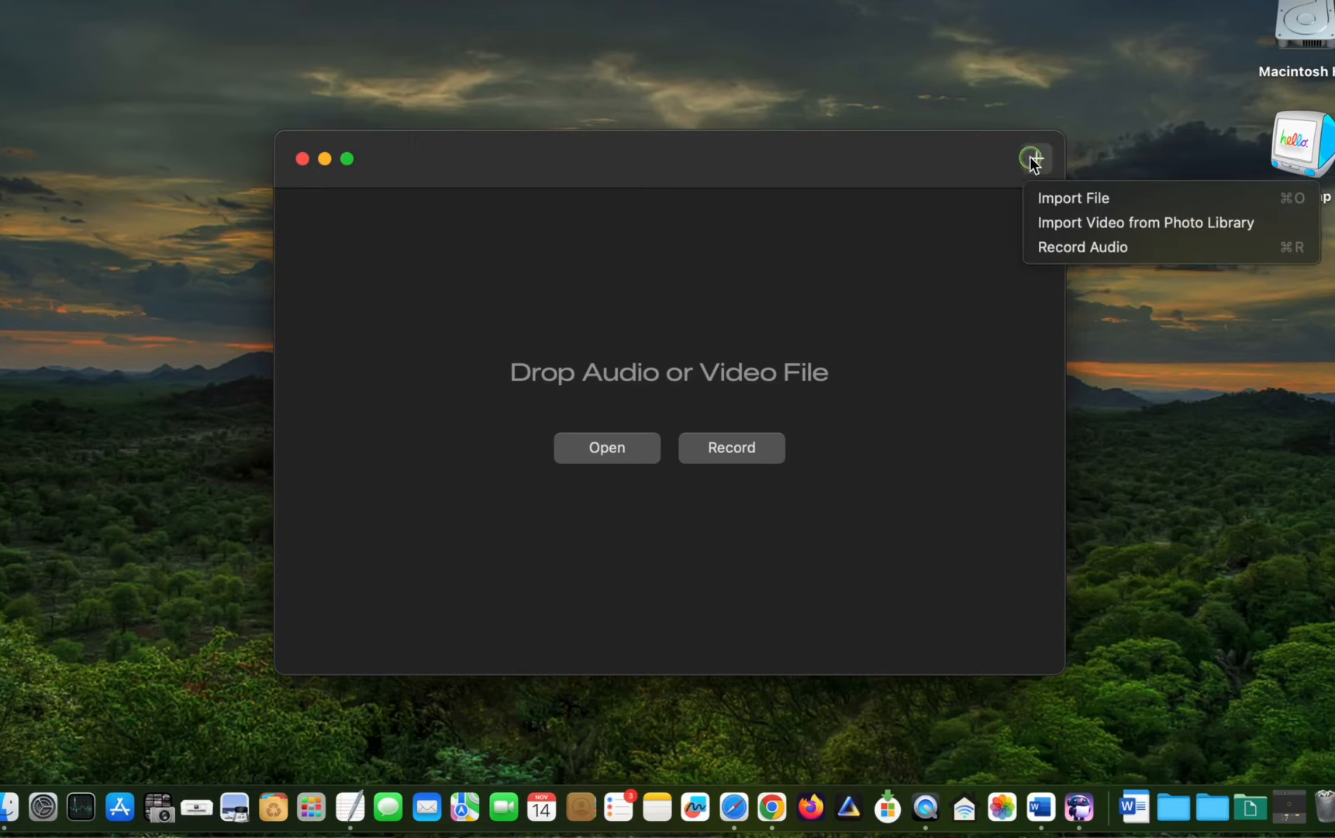
pyautogui.moveTo(1035, 222)
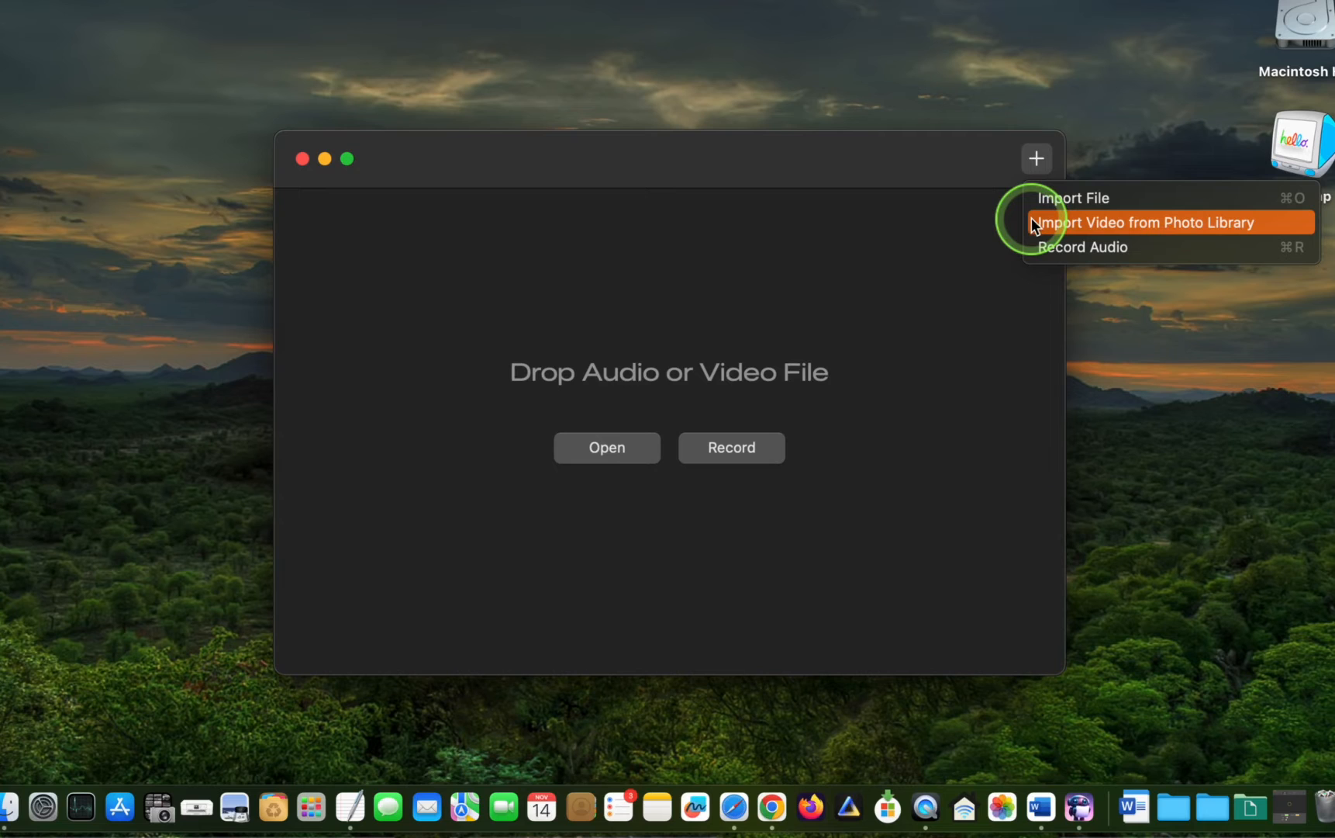
pyautogui.moveTo(1035, 251)
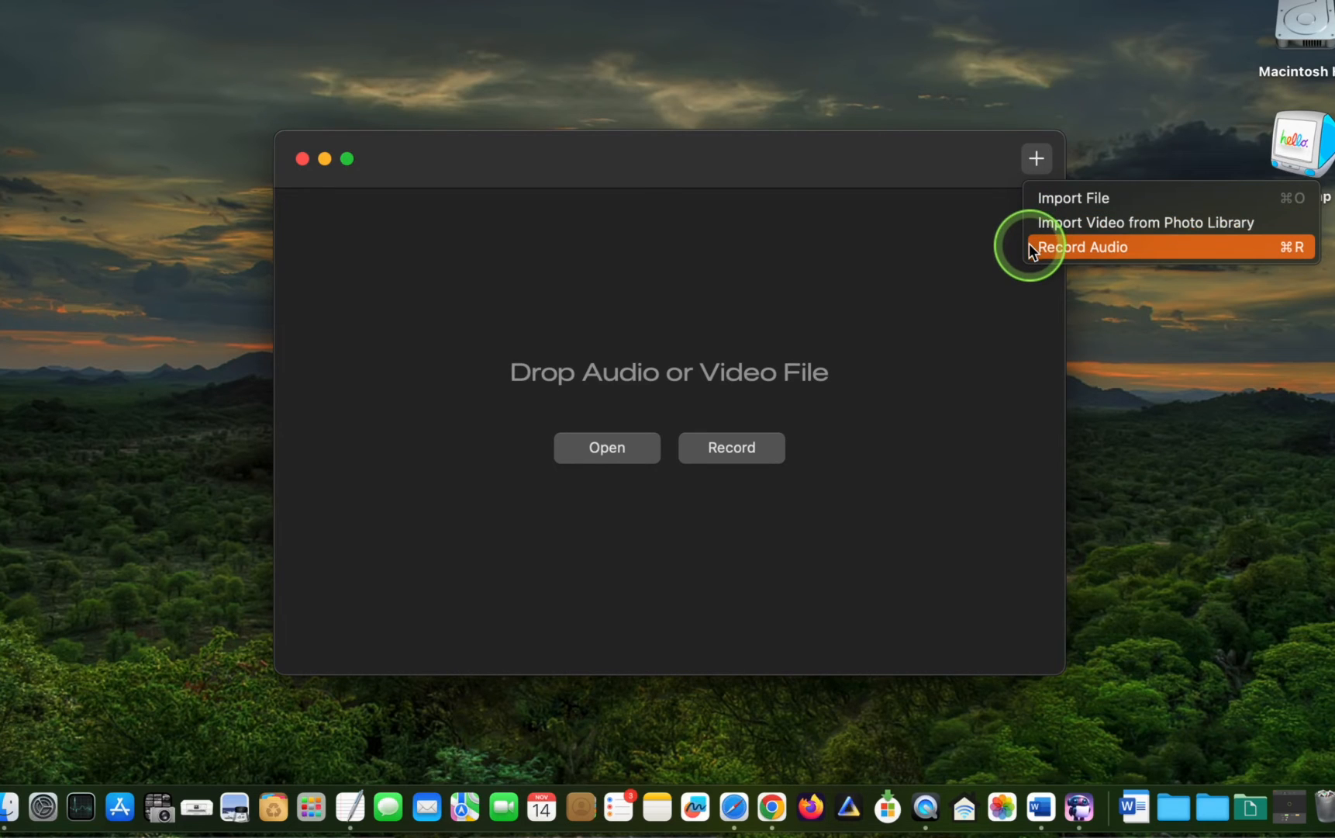
pyautogui.moveTo(937, 205)
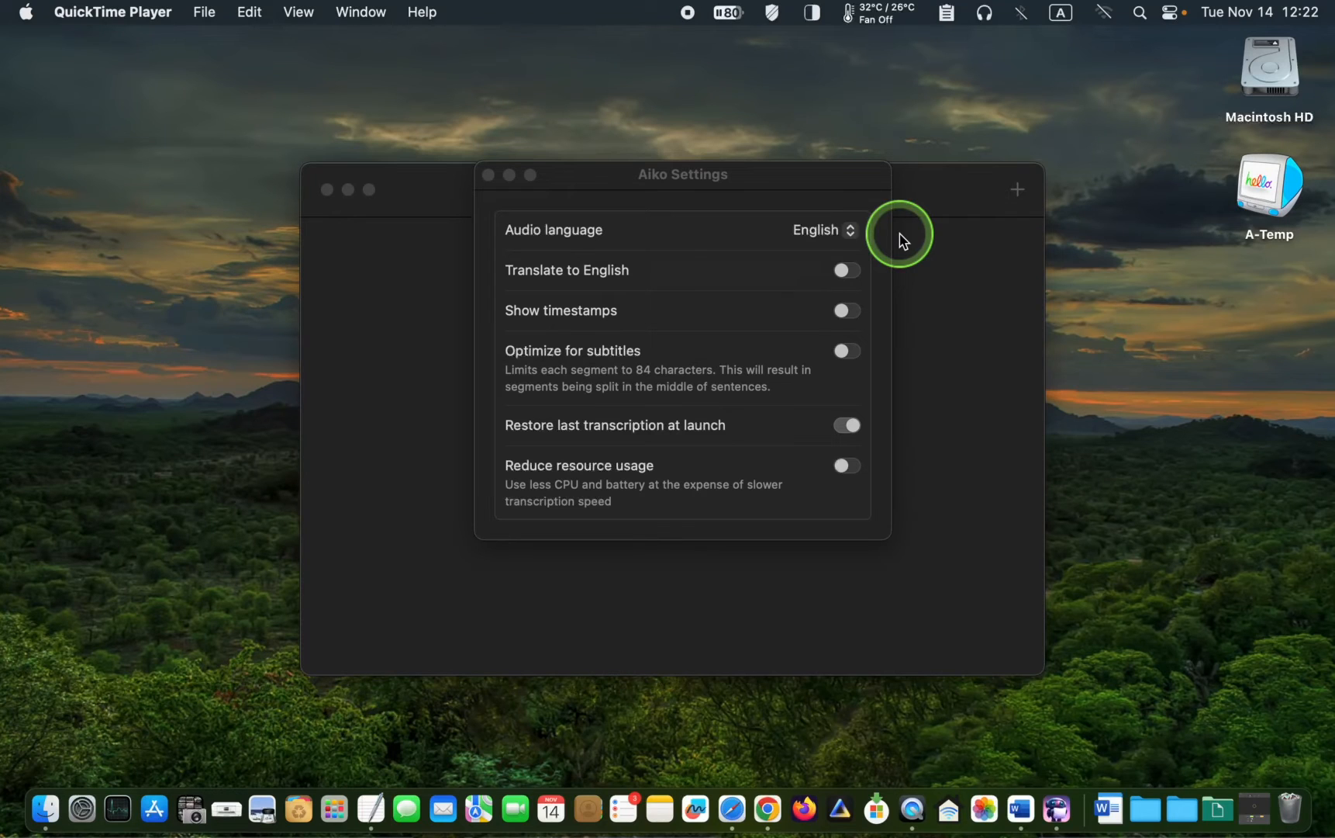
# - Set the audio language to Japanese and close the settings
pyautogui.click(820, 230)
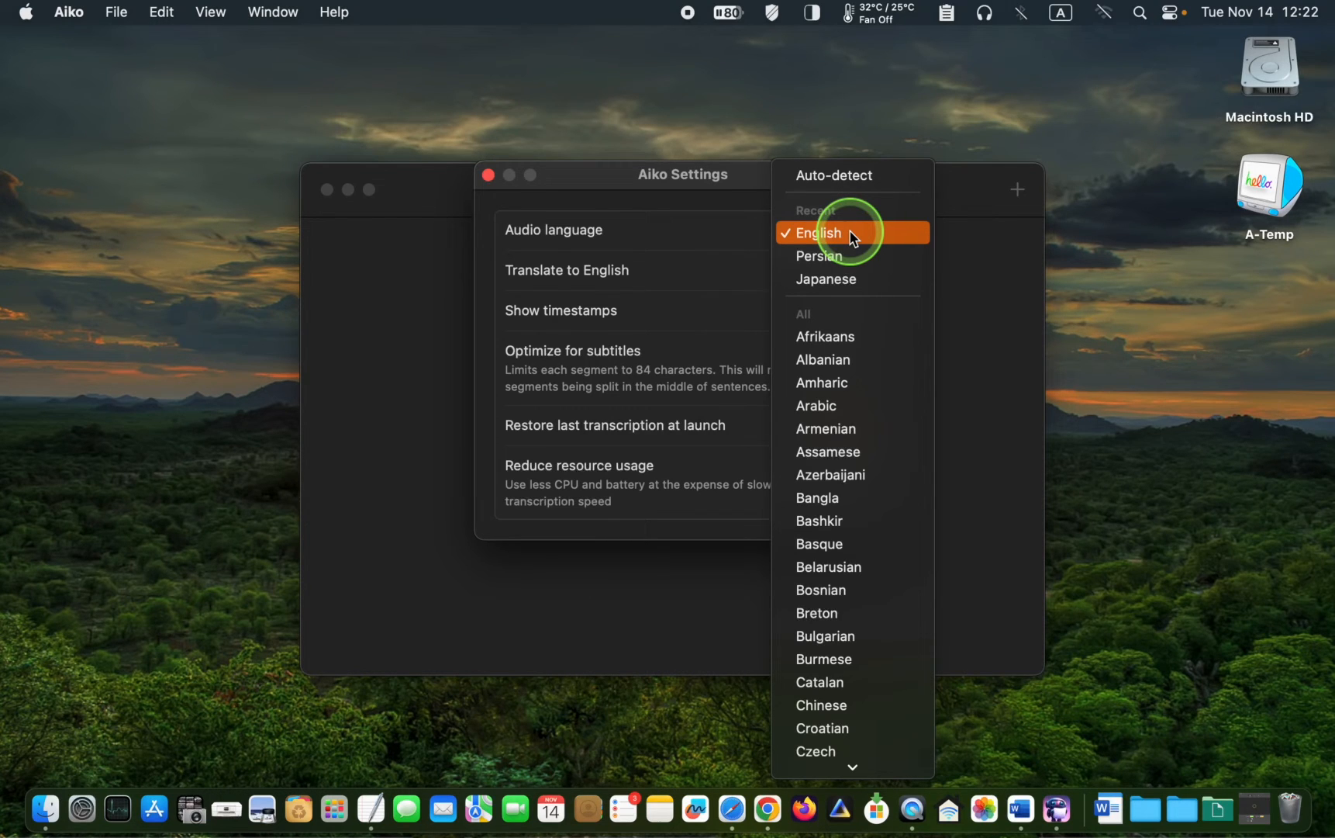
pyautogui.moveTo(1037, 434)
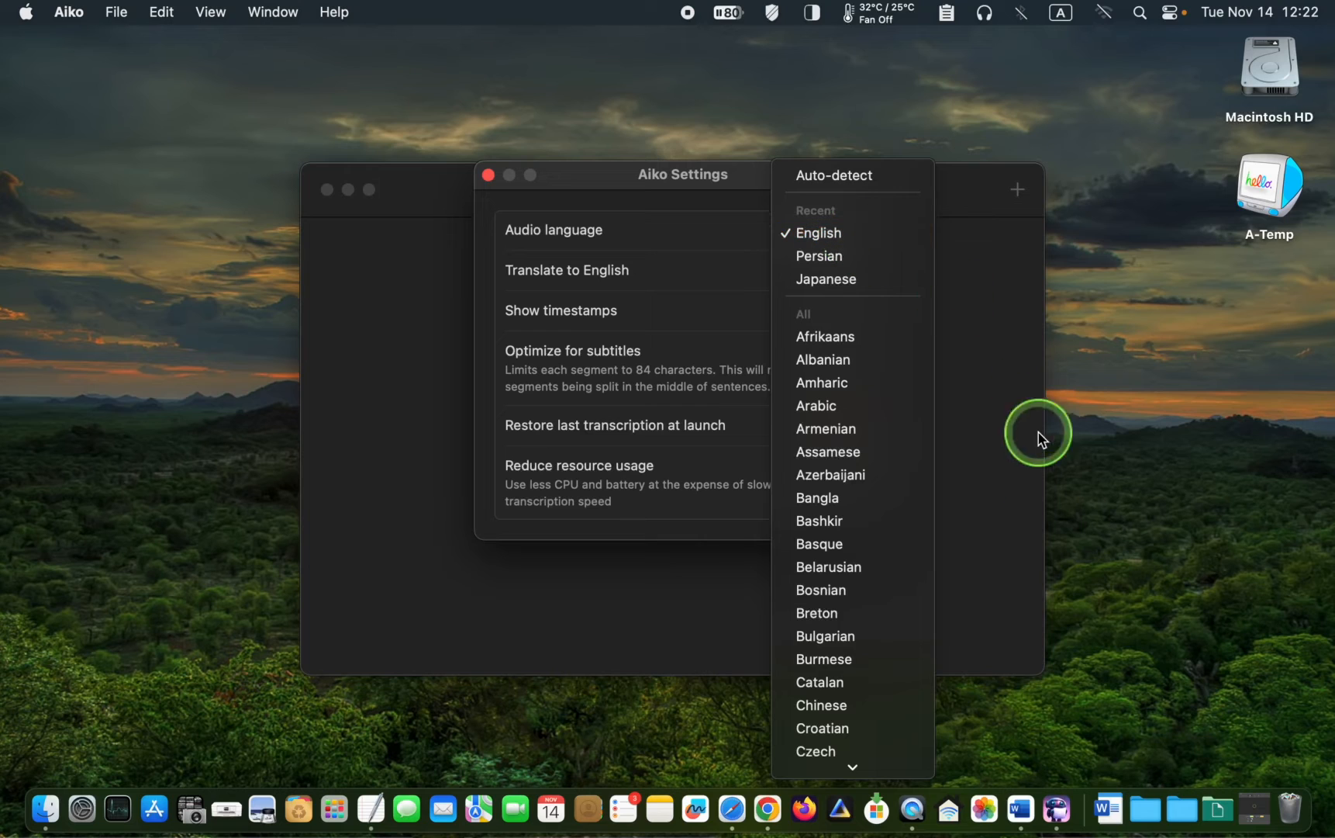
pyautogui.moveTo(1126, 562)
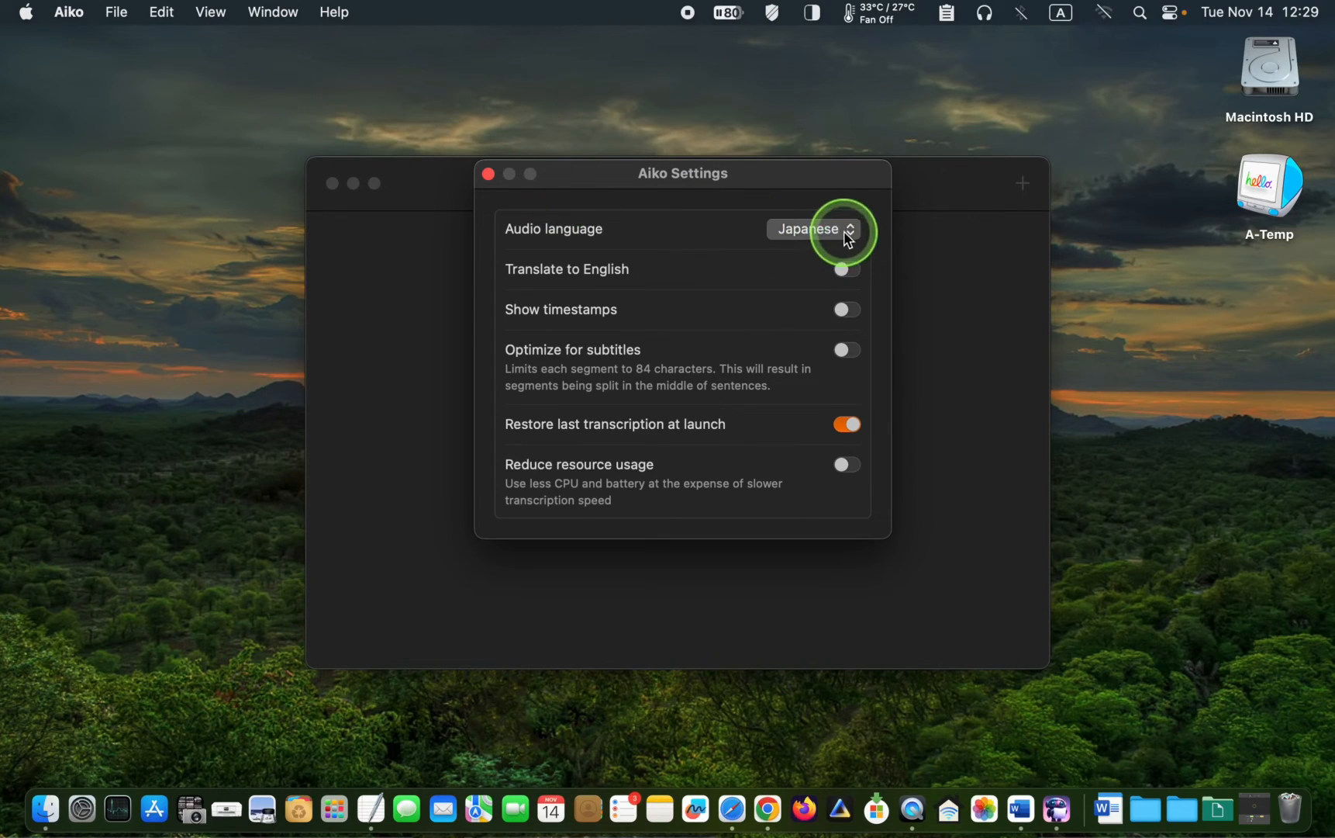
pyautogui.click(813, 230)
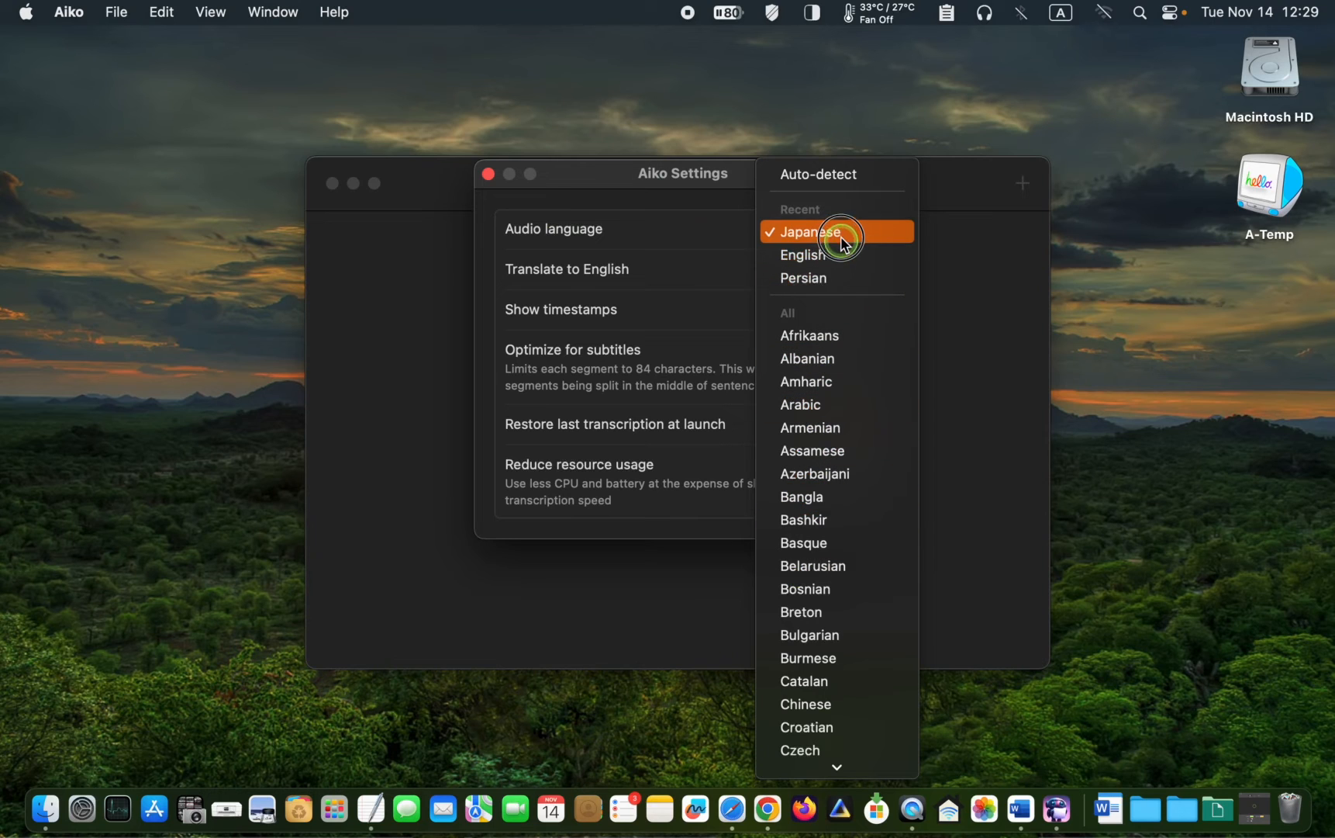
pyautogui.click(809, 231)
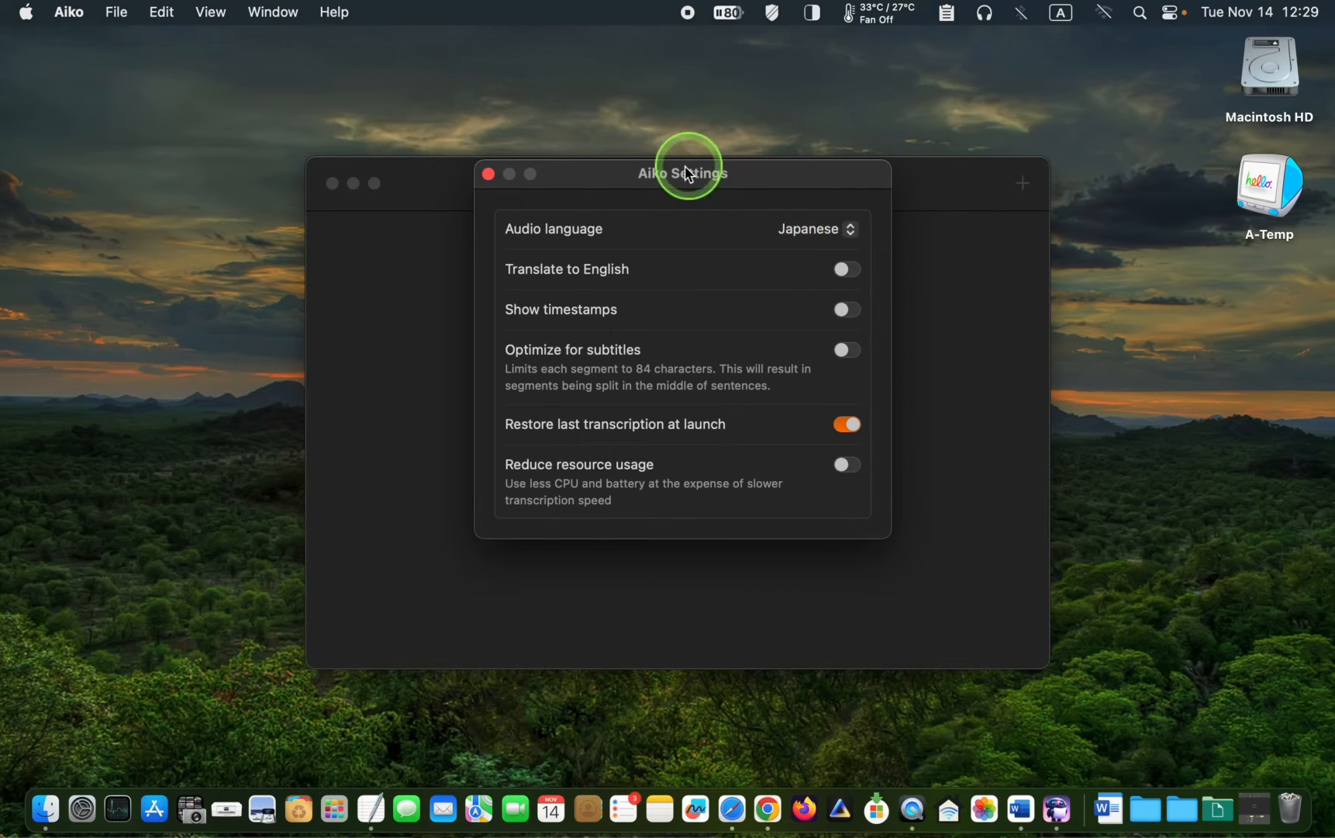
pyautogui.click(489, 175)
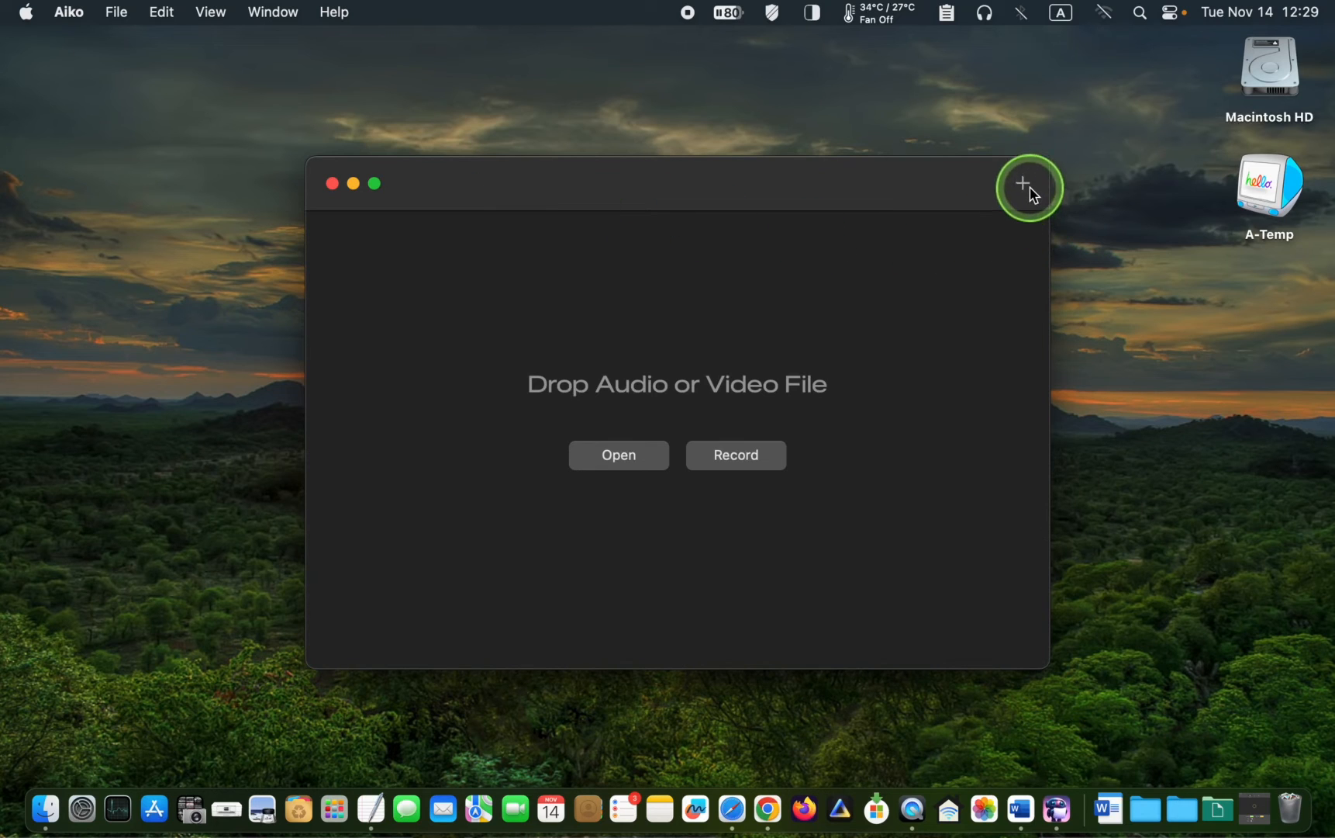
# - Record a short Japanese dictation from the microphone and transcribe it
pyautogui.click(1026, 184)
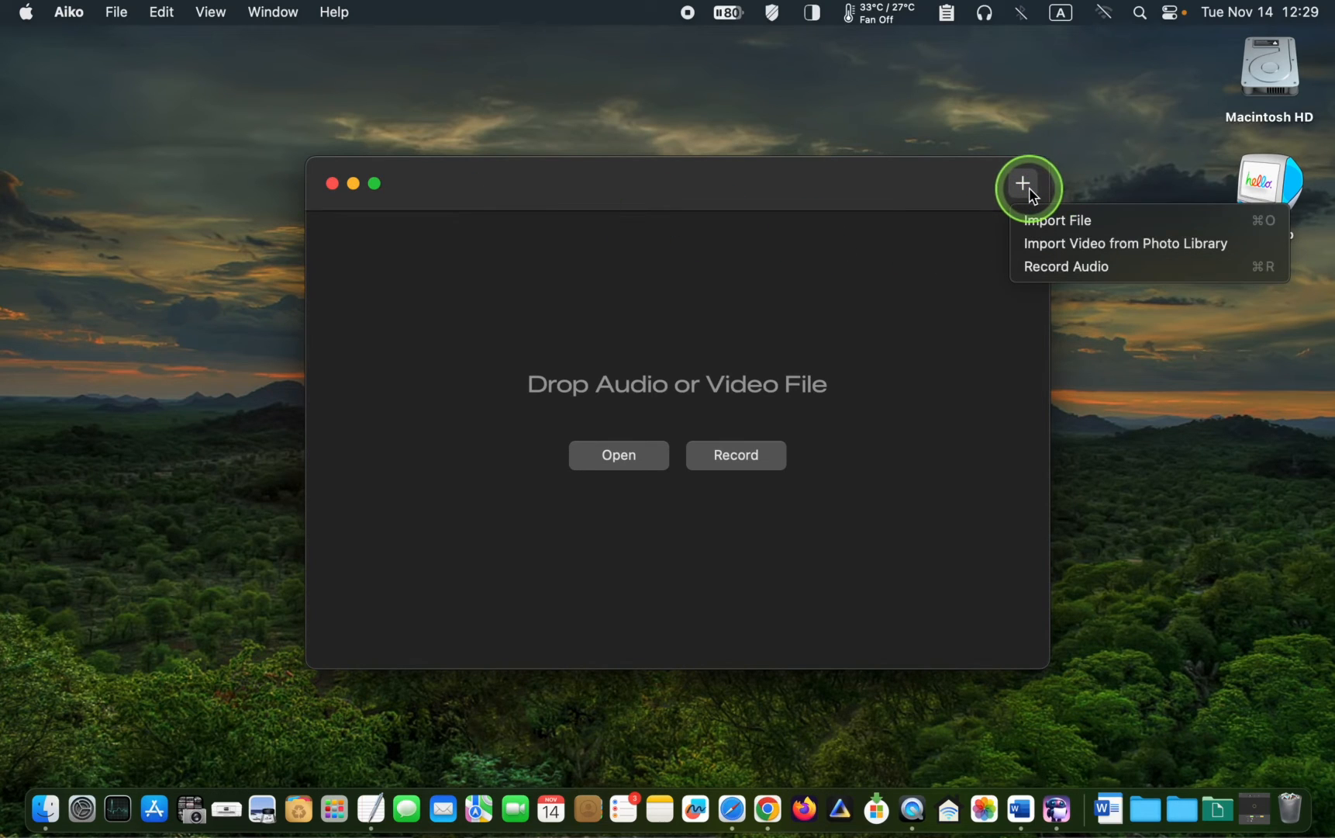
pyautogui.moveTo(1082, 265)
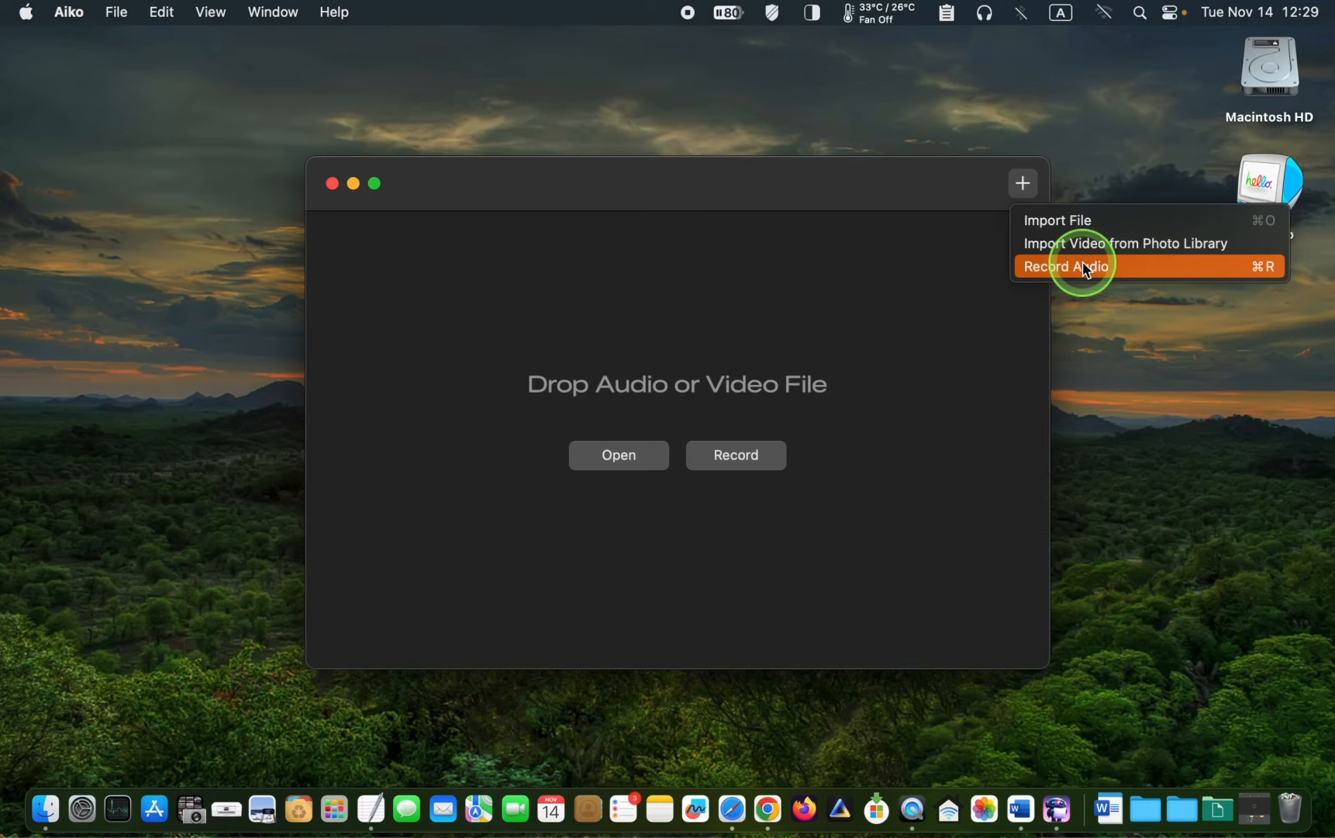
pyautogui.click(1067, 265)
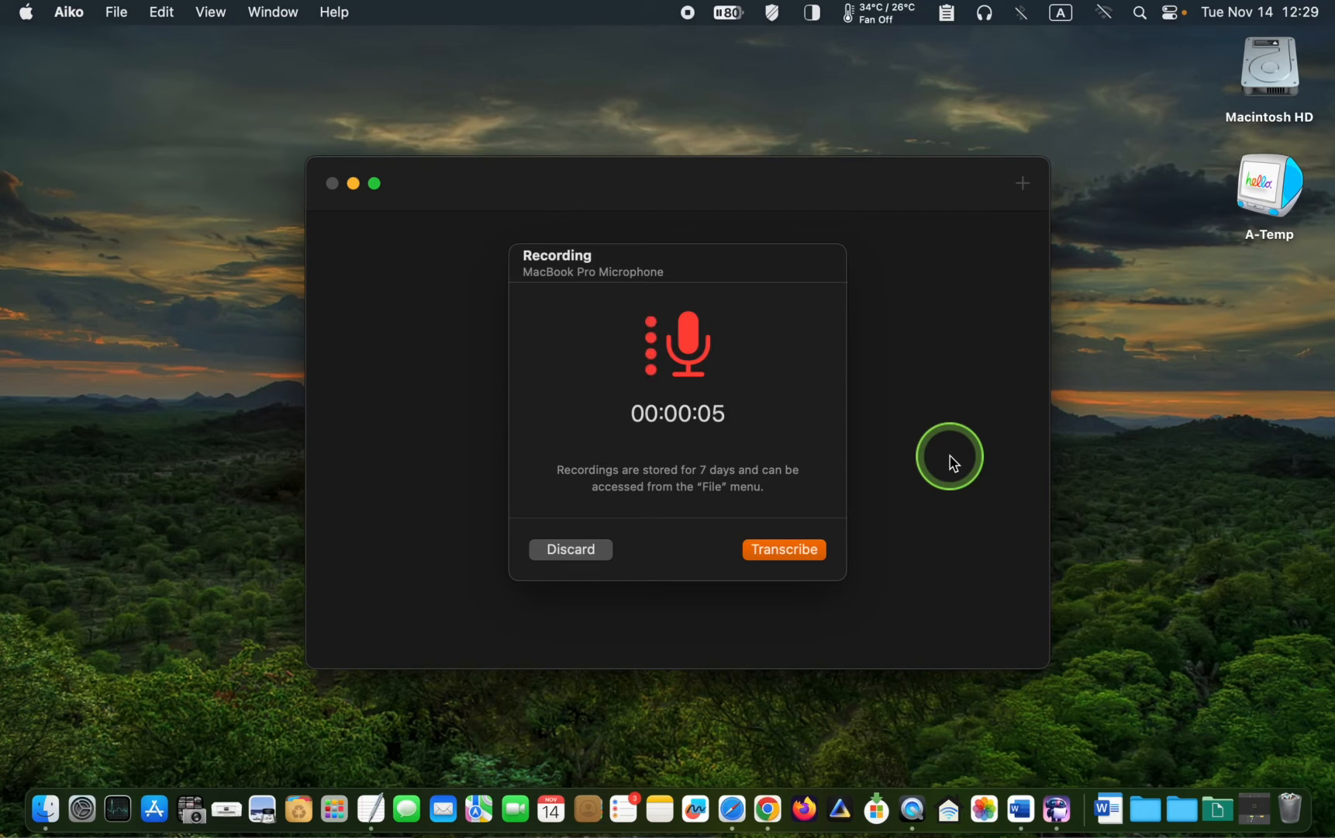
pyautogui.moveTo(758, 672)
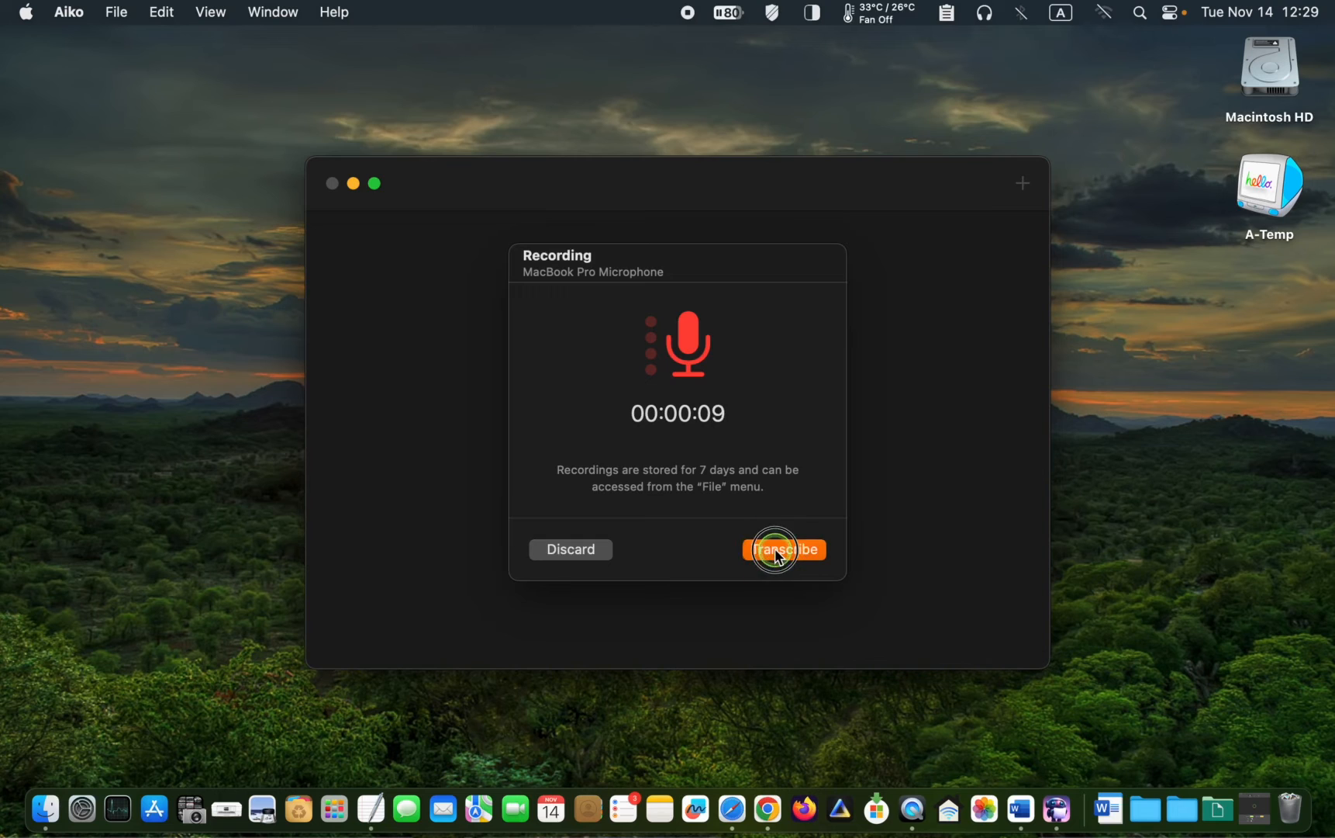
pyautogui.click(783, 549)
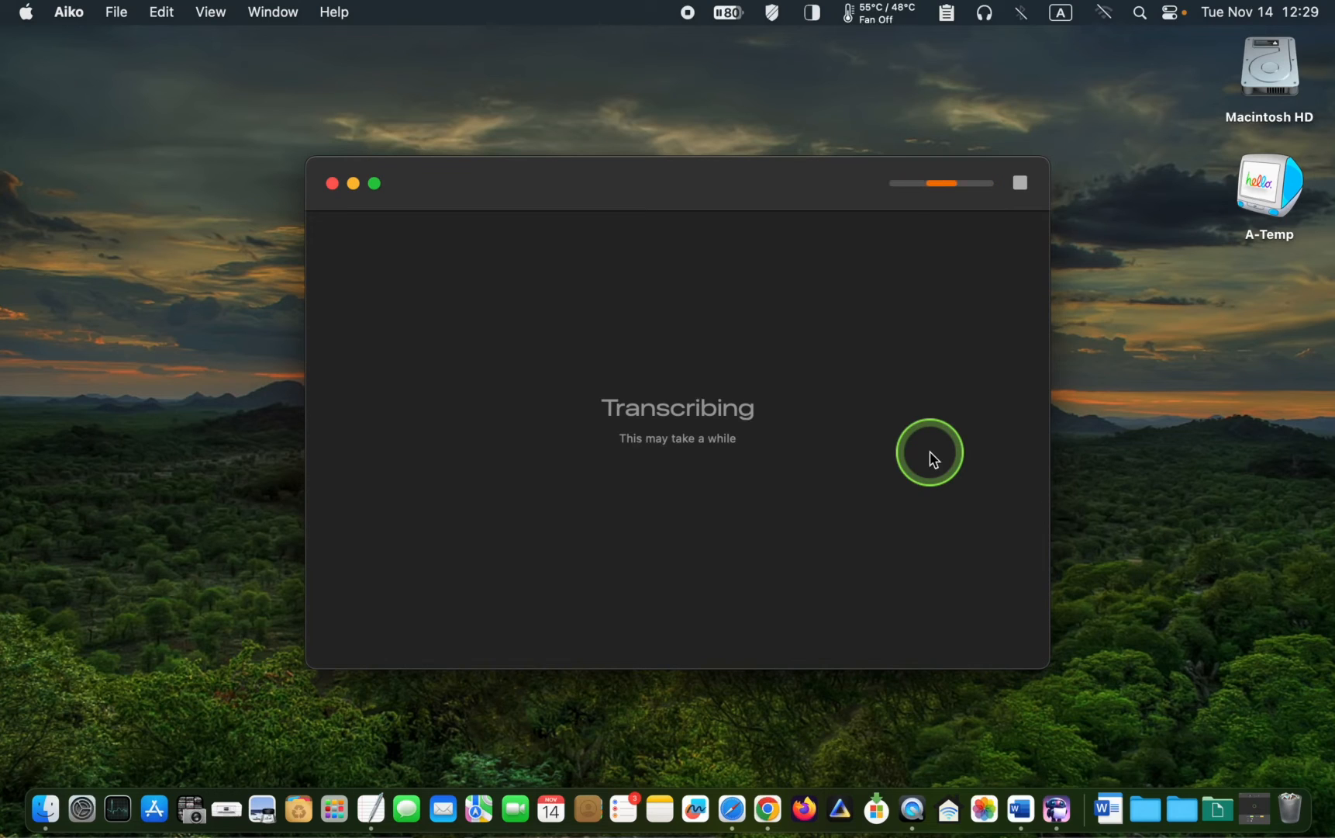
pyautogui.moveTo(628, 202)
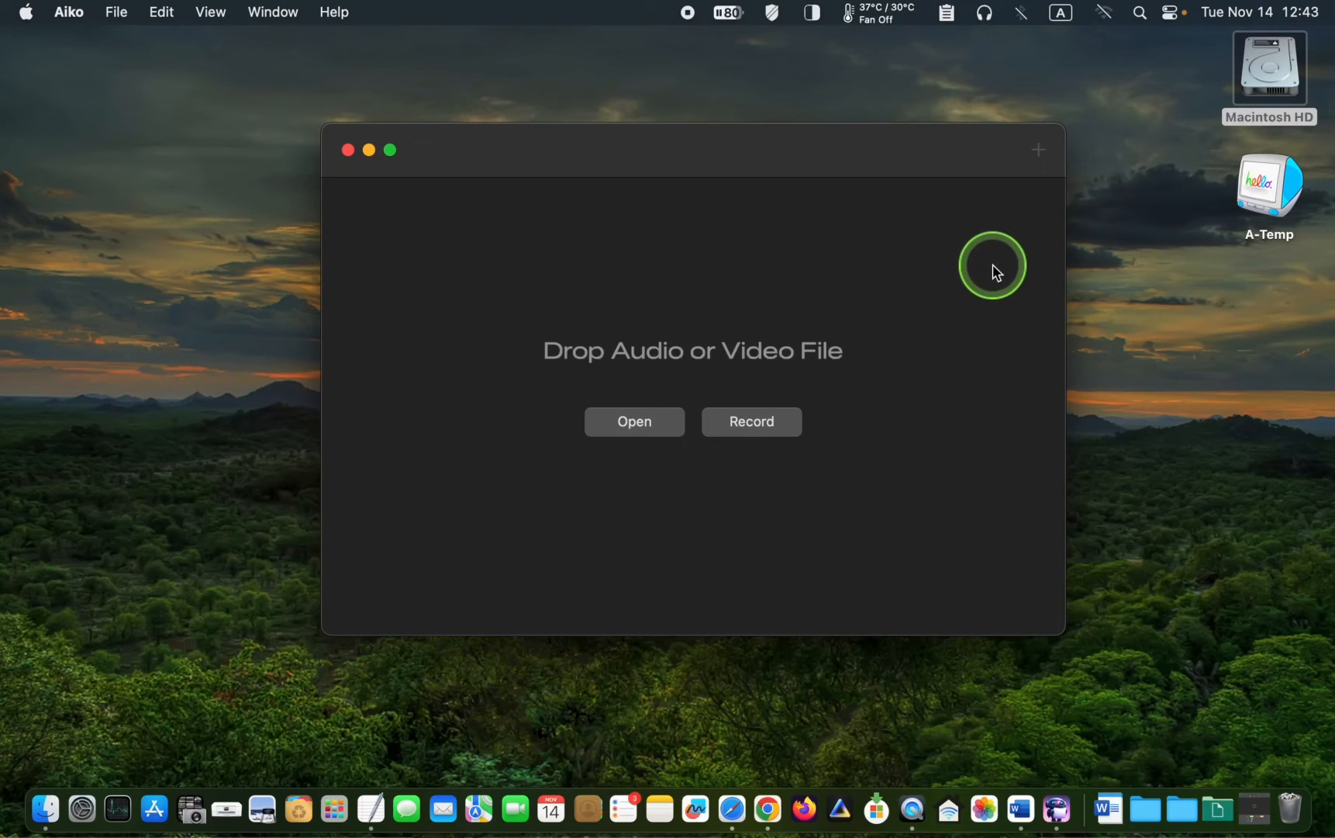
# - Record a short Persian dictation from the microphone and start transcribing it
pyautogui.click(1037, 151)
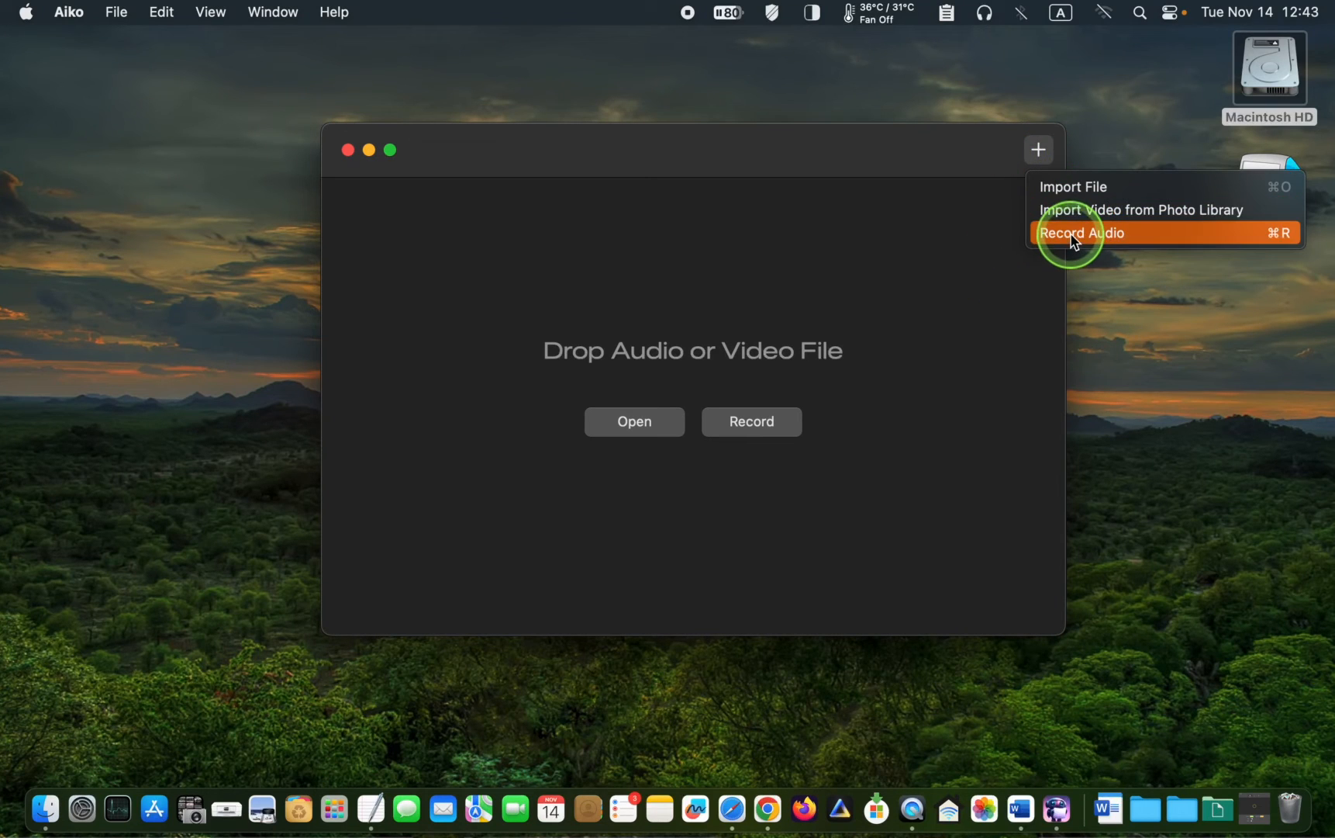
pyautogui.click(1083, 232)
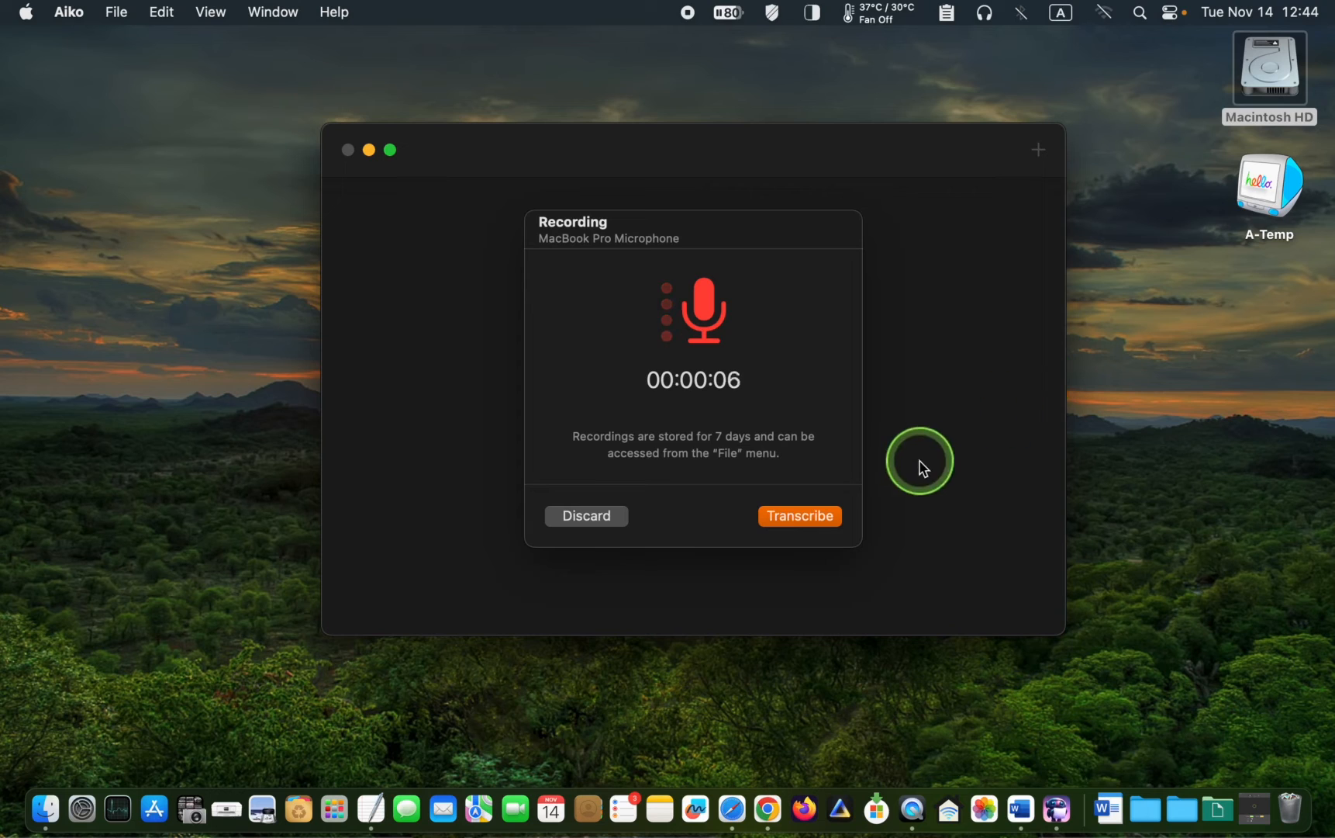
pyautogui.click(799, 515)
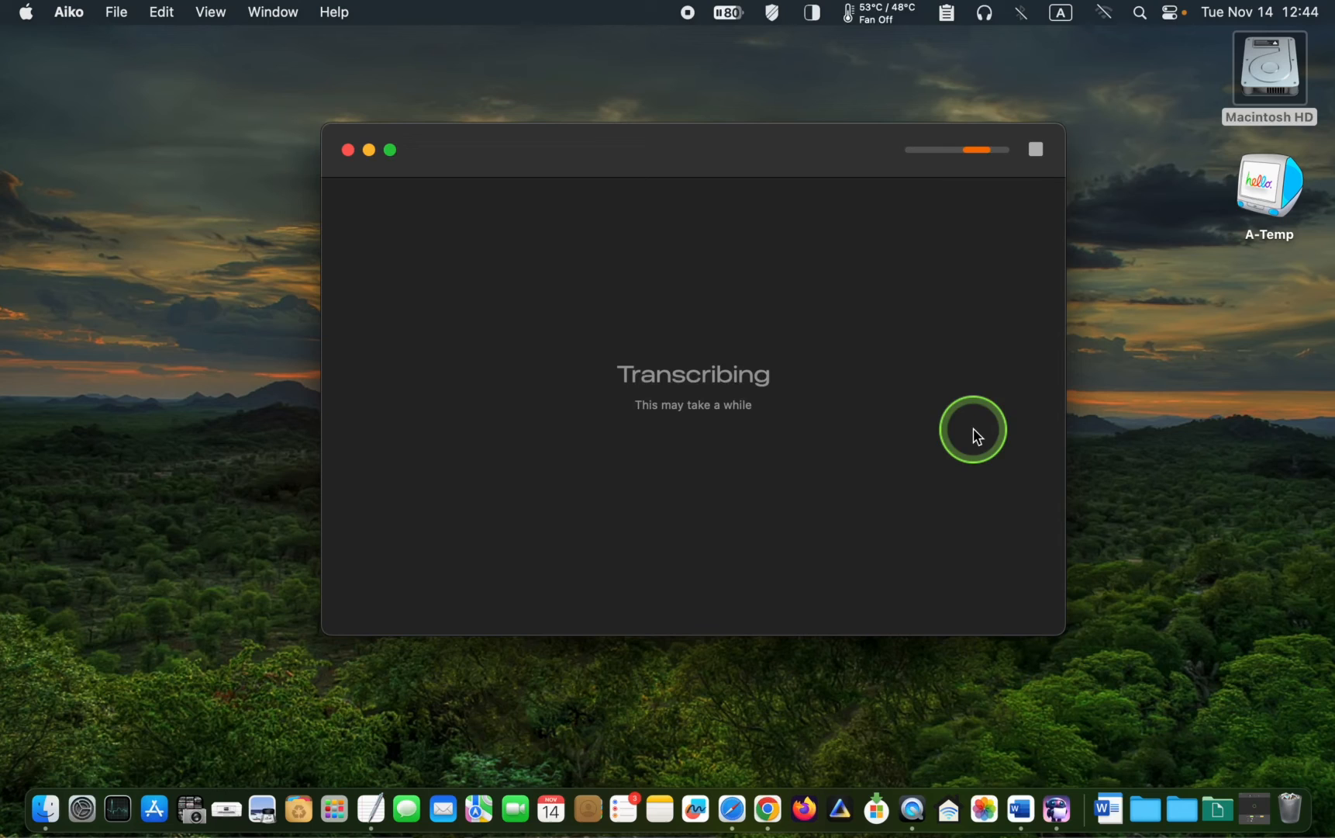
pyautogui.moveTo(1010, 238)
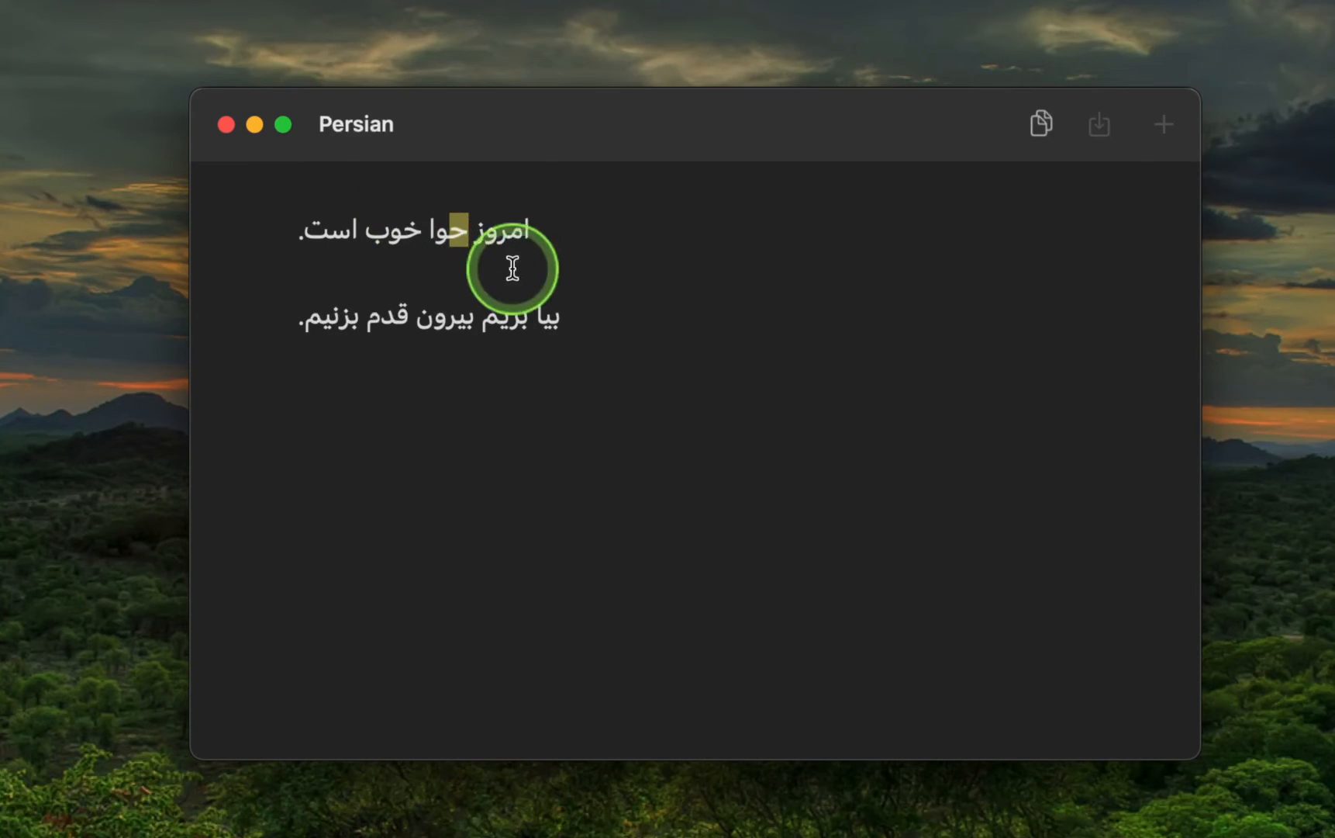
pyautogui.moveTo(874, 331)
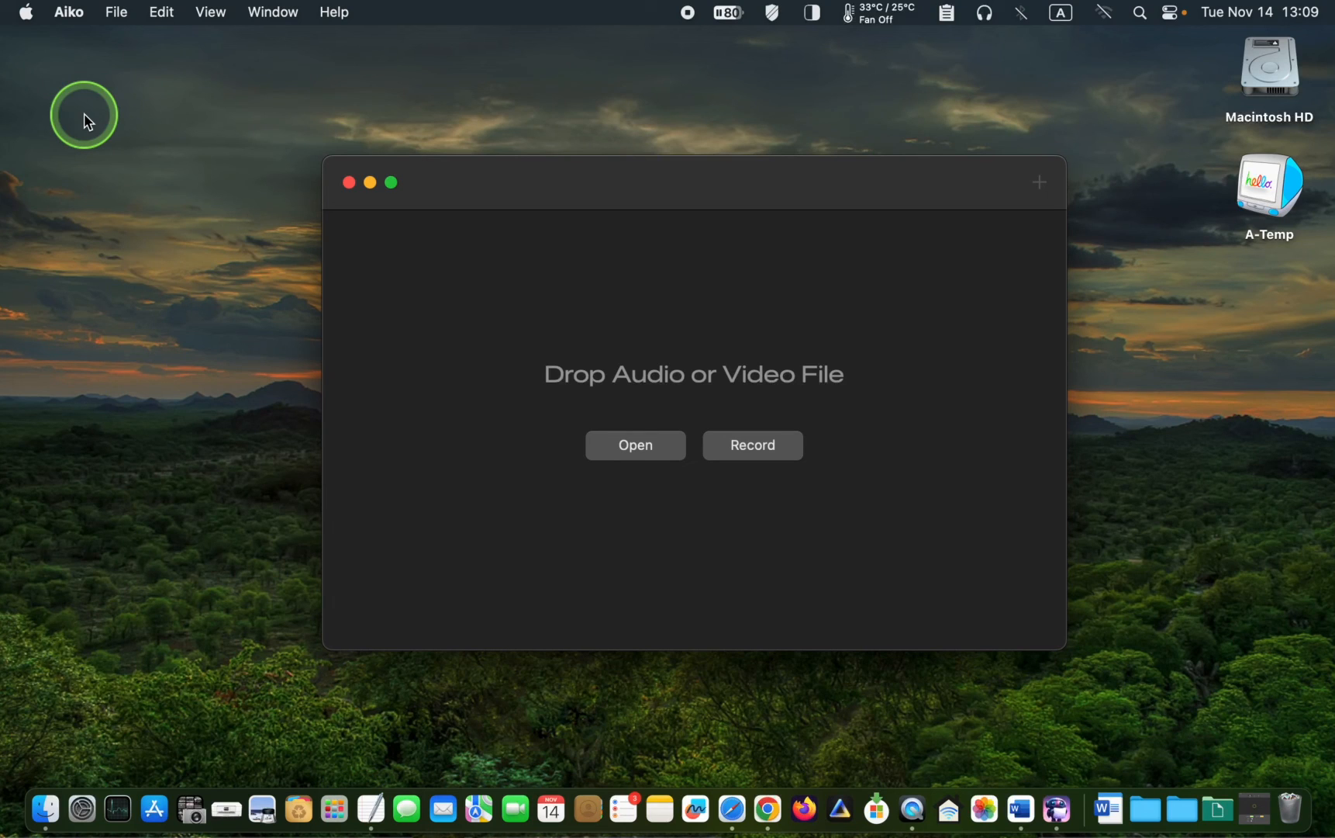
pyautogui.moveTo(46, 35)
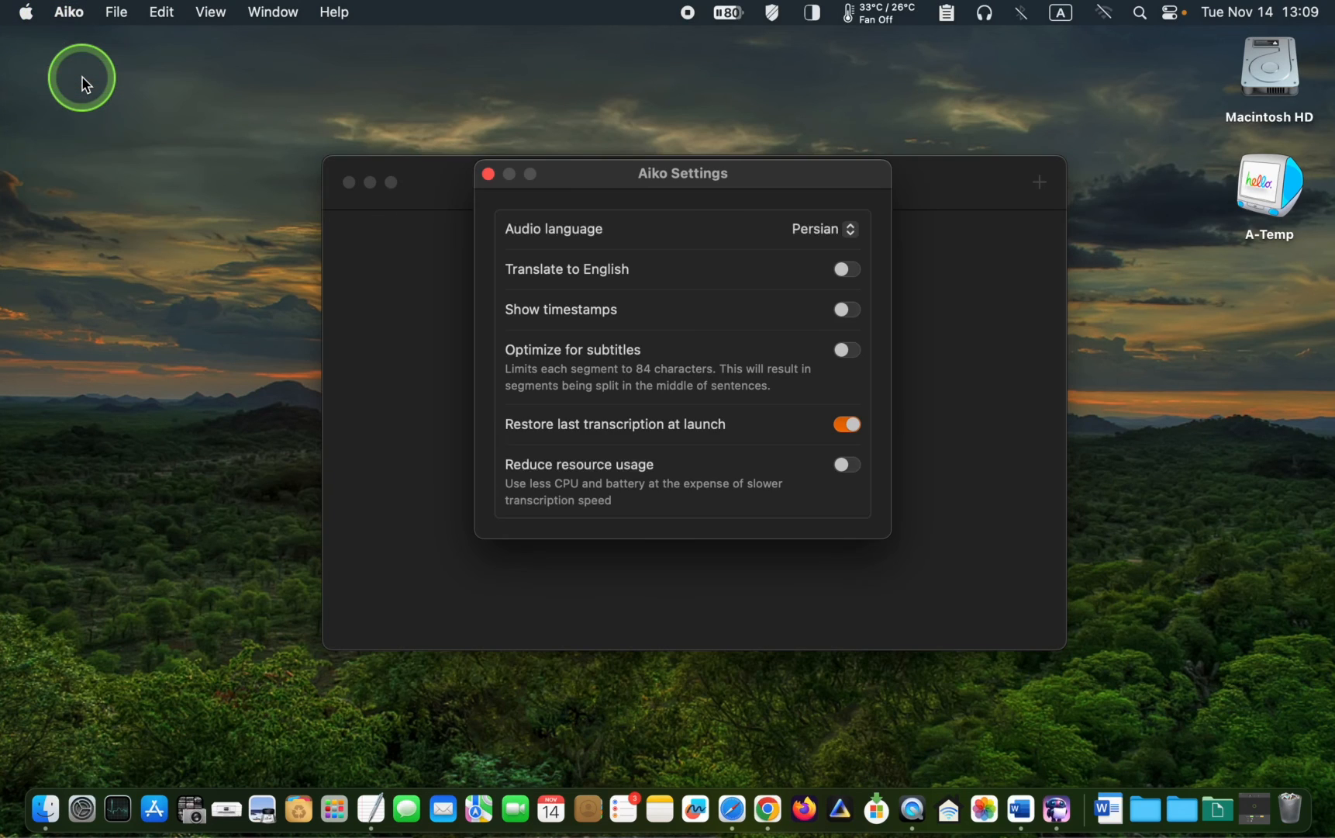
pyautogui.moveTo(359, 191)
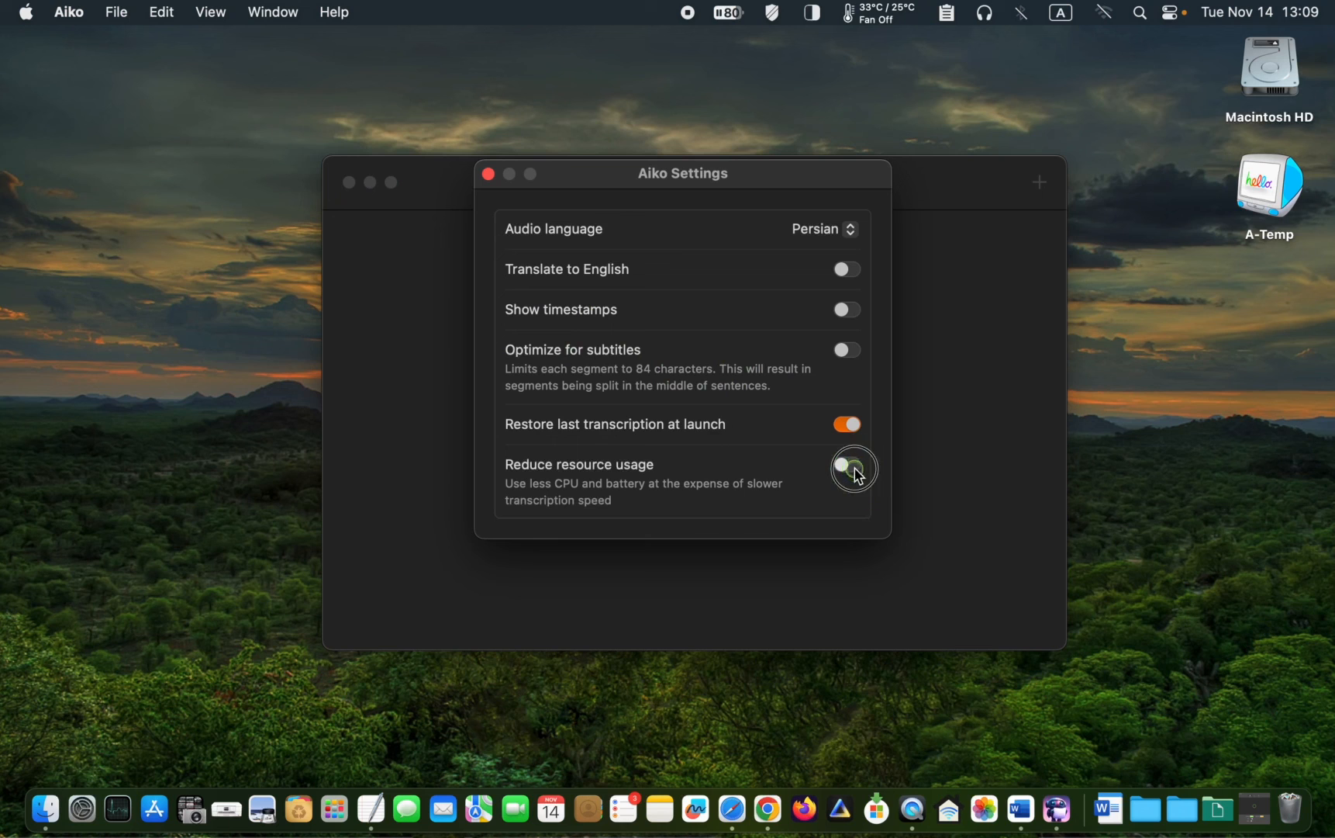
# - Switch on the Reduce resource usage option in Aiko Settings
pyautogui.click(852, 469)
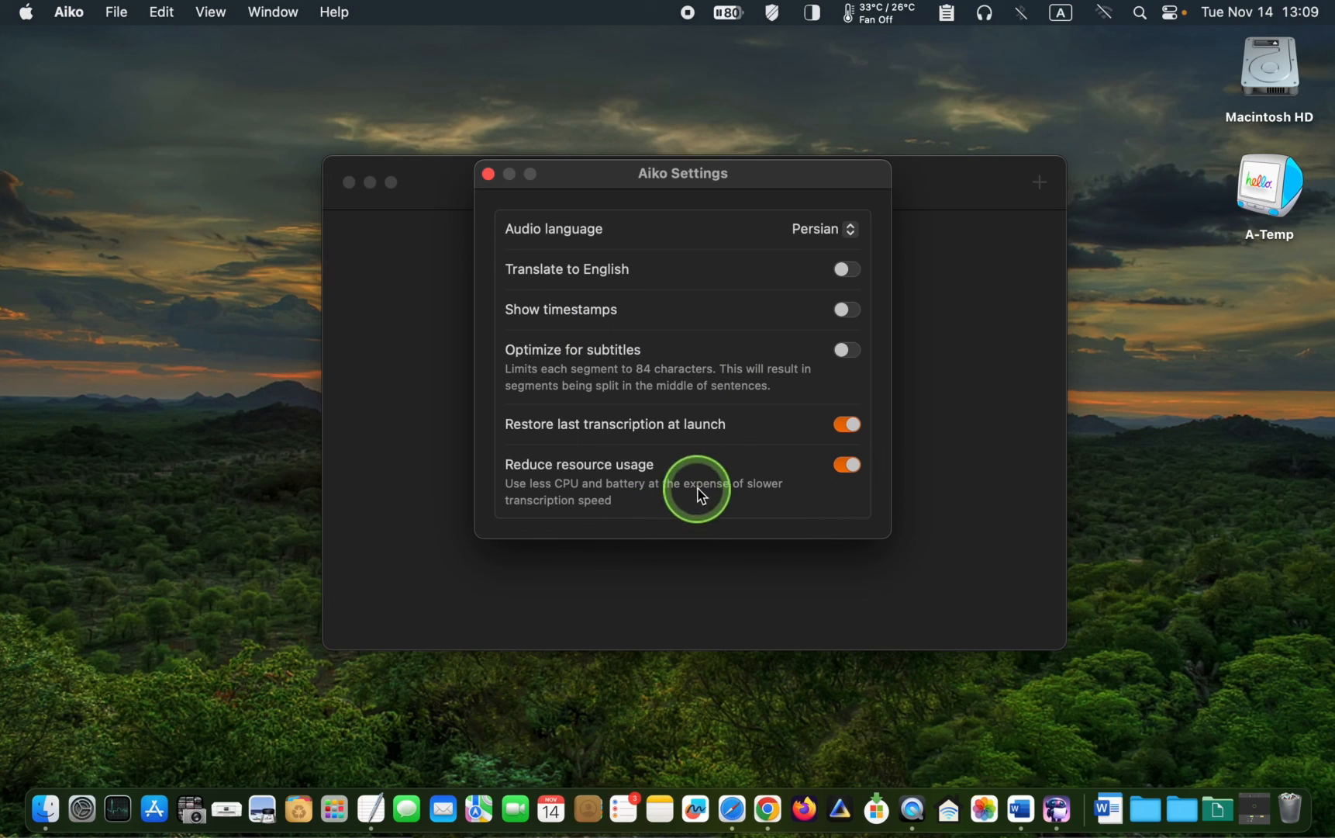